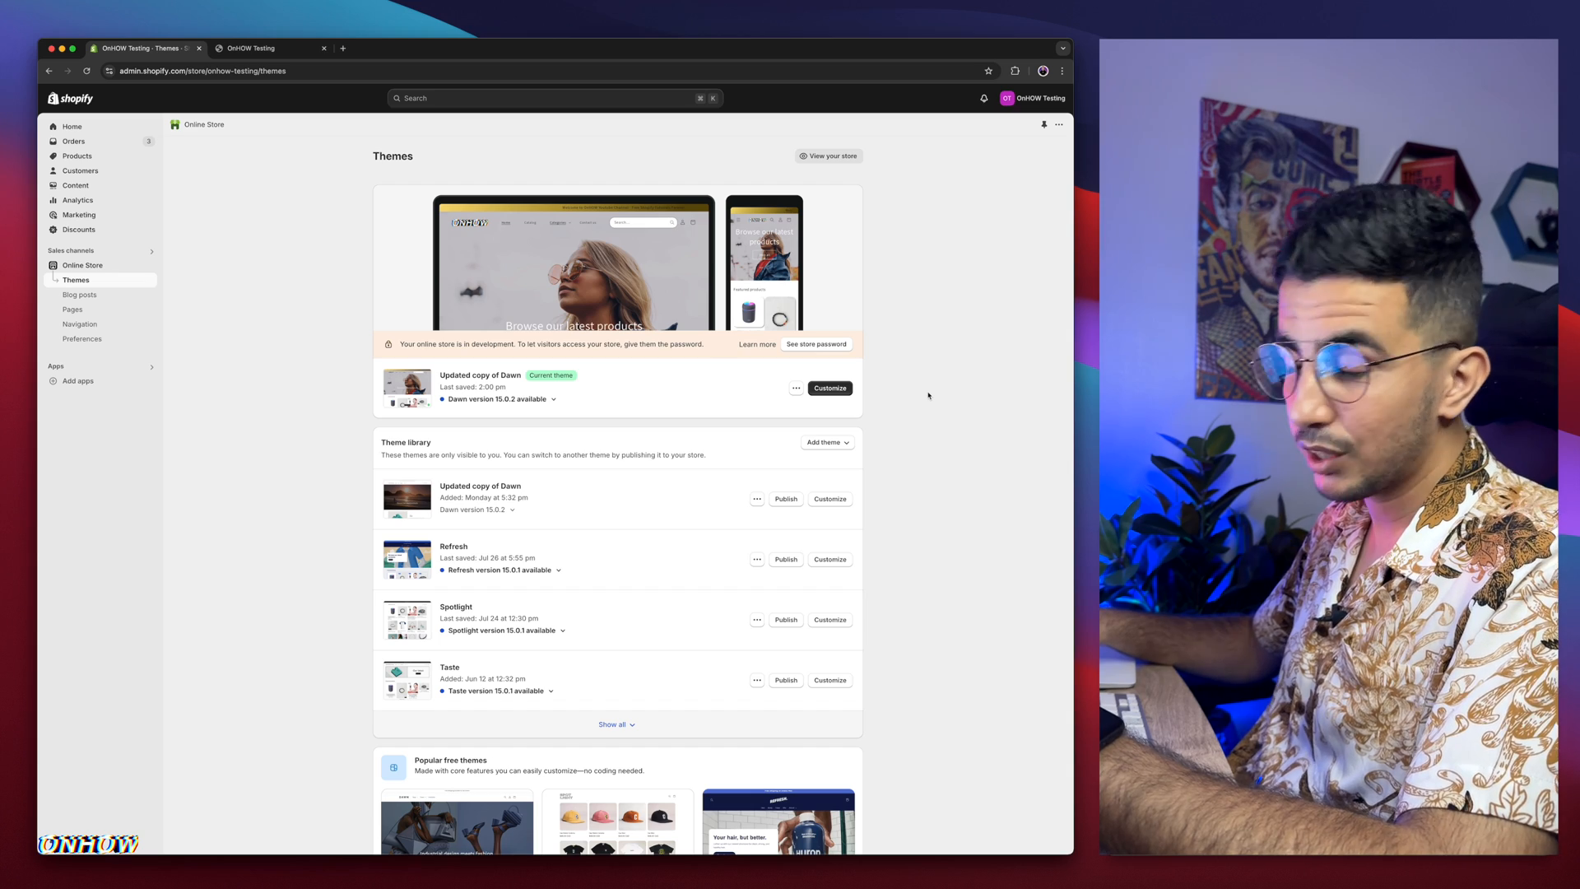
Step: Reveal the full Theme library list, including Sense, Trade and the PageFly assets theme
scroll("down", 3)
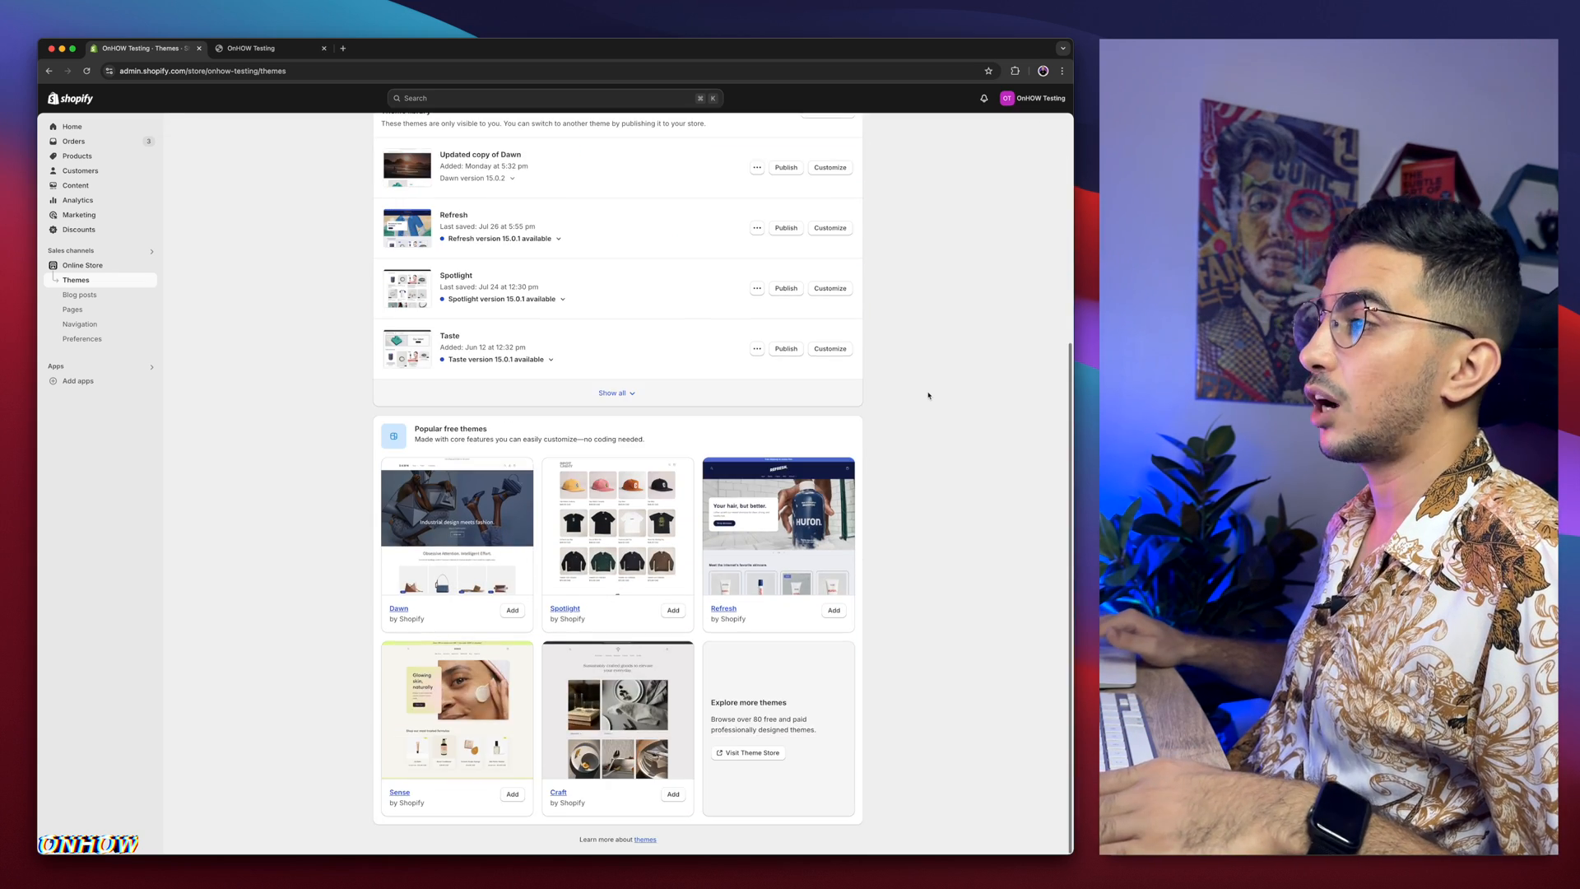
scroll("up", 3)
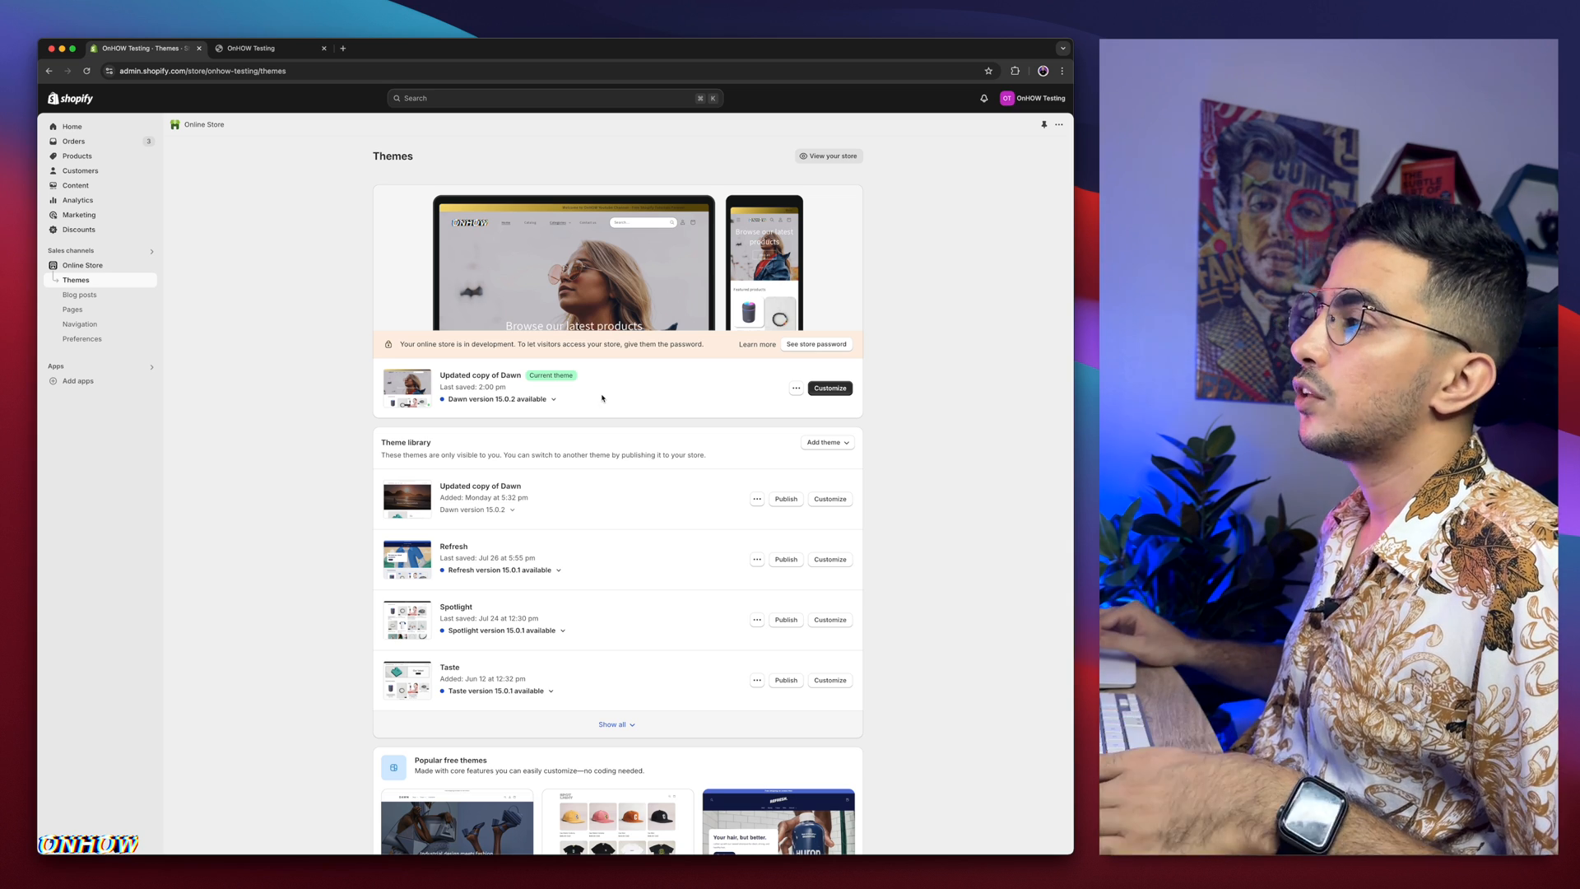
mouse_move(494, 362)
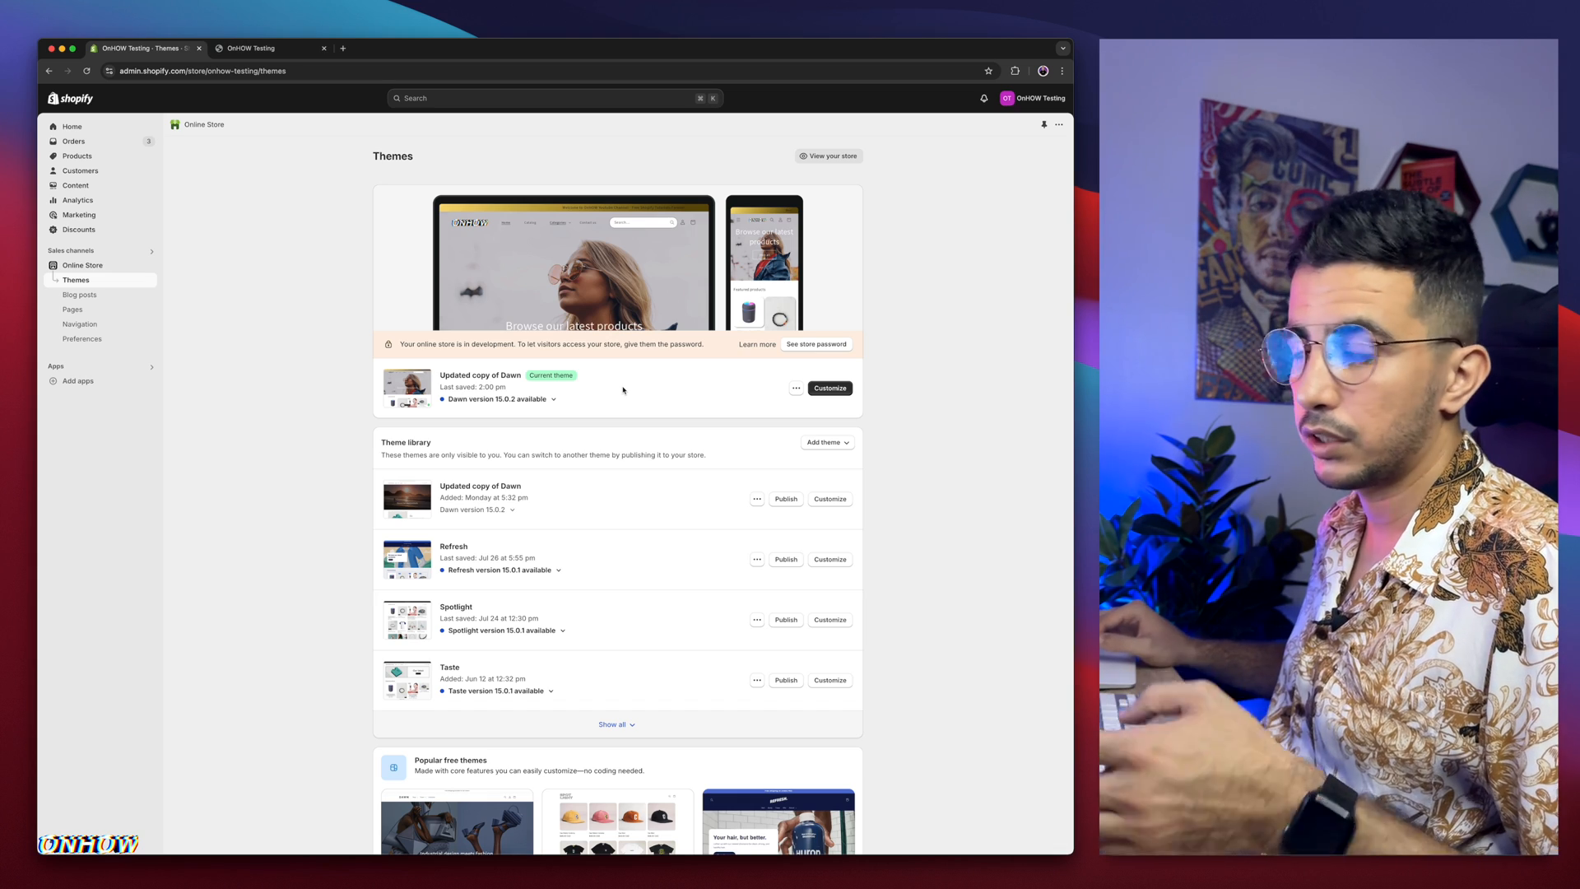
scroll("down", 3)
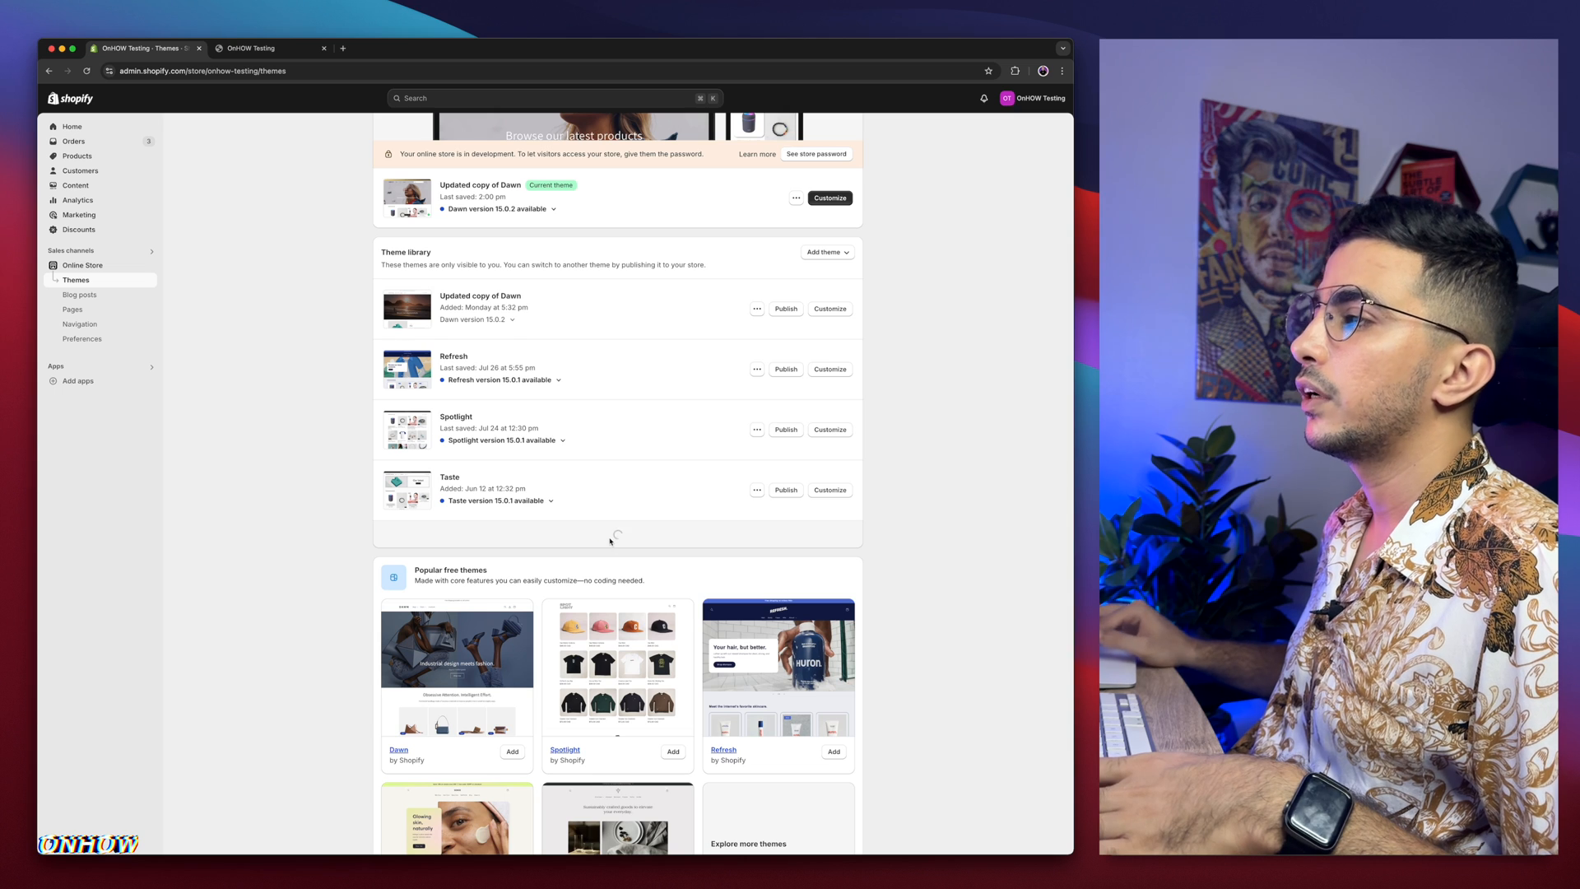
left_click(615, 533)
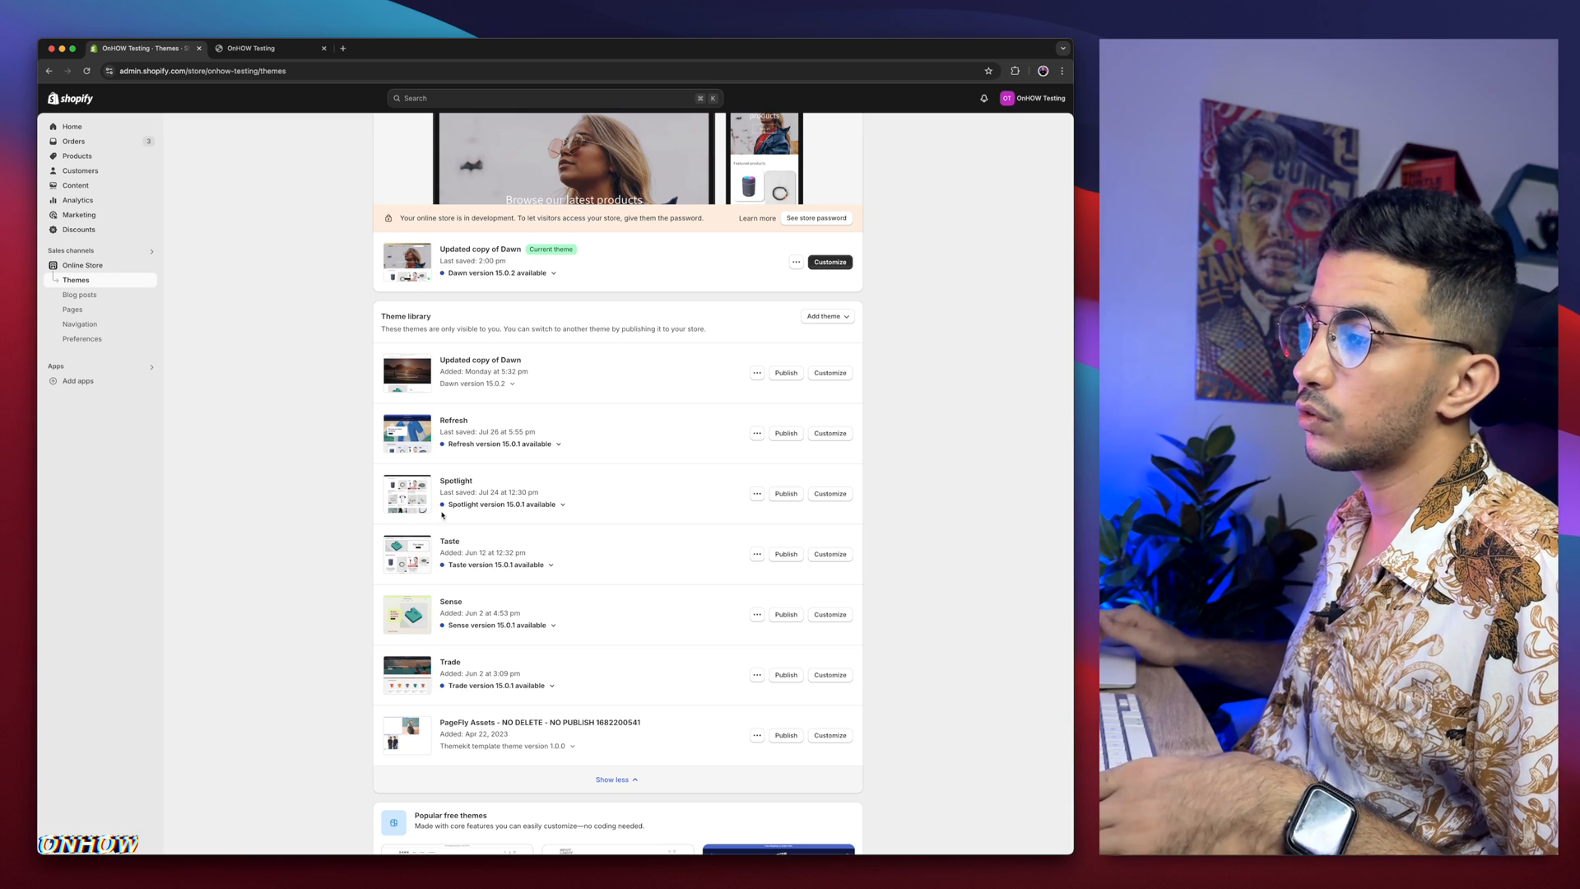
mouse_move(642, 511)
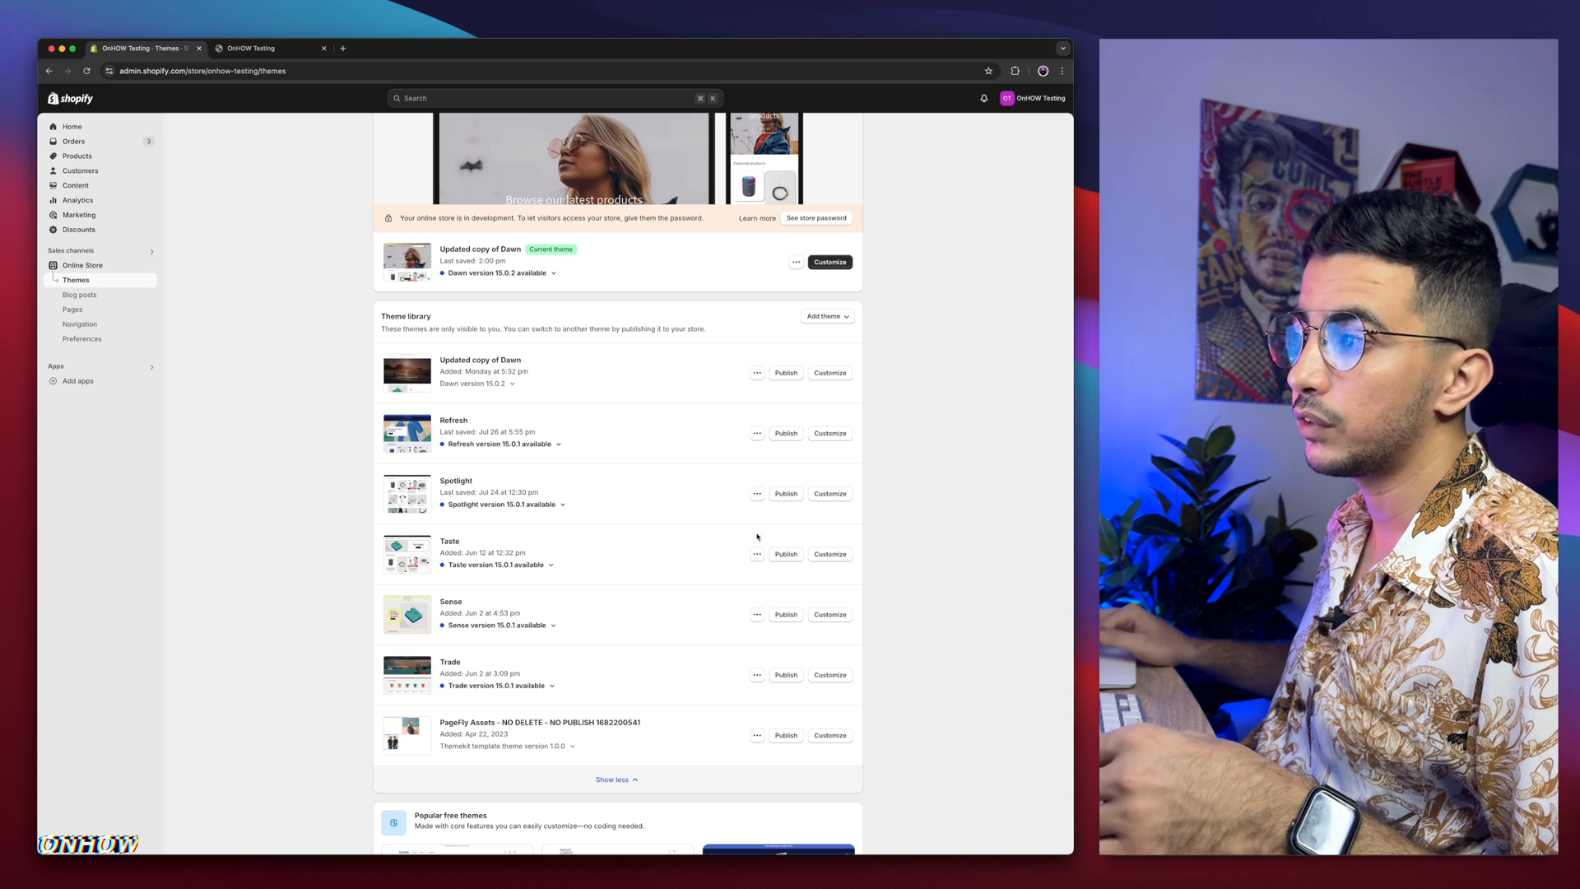
mouse_move(667, 575)
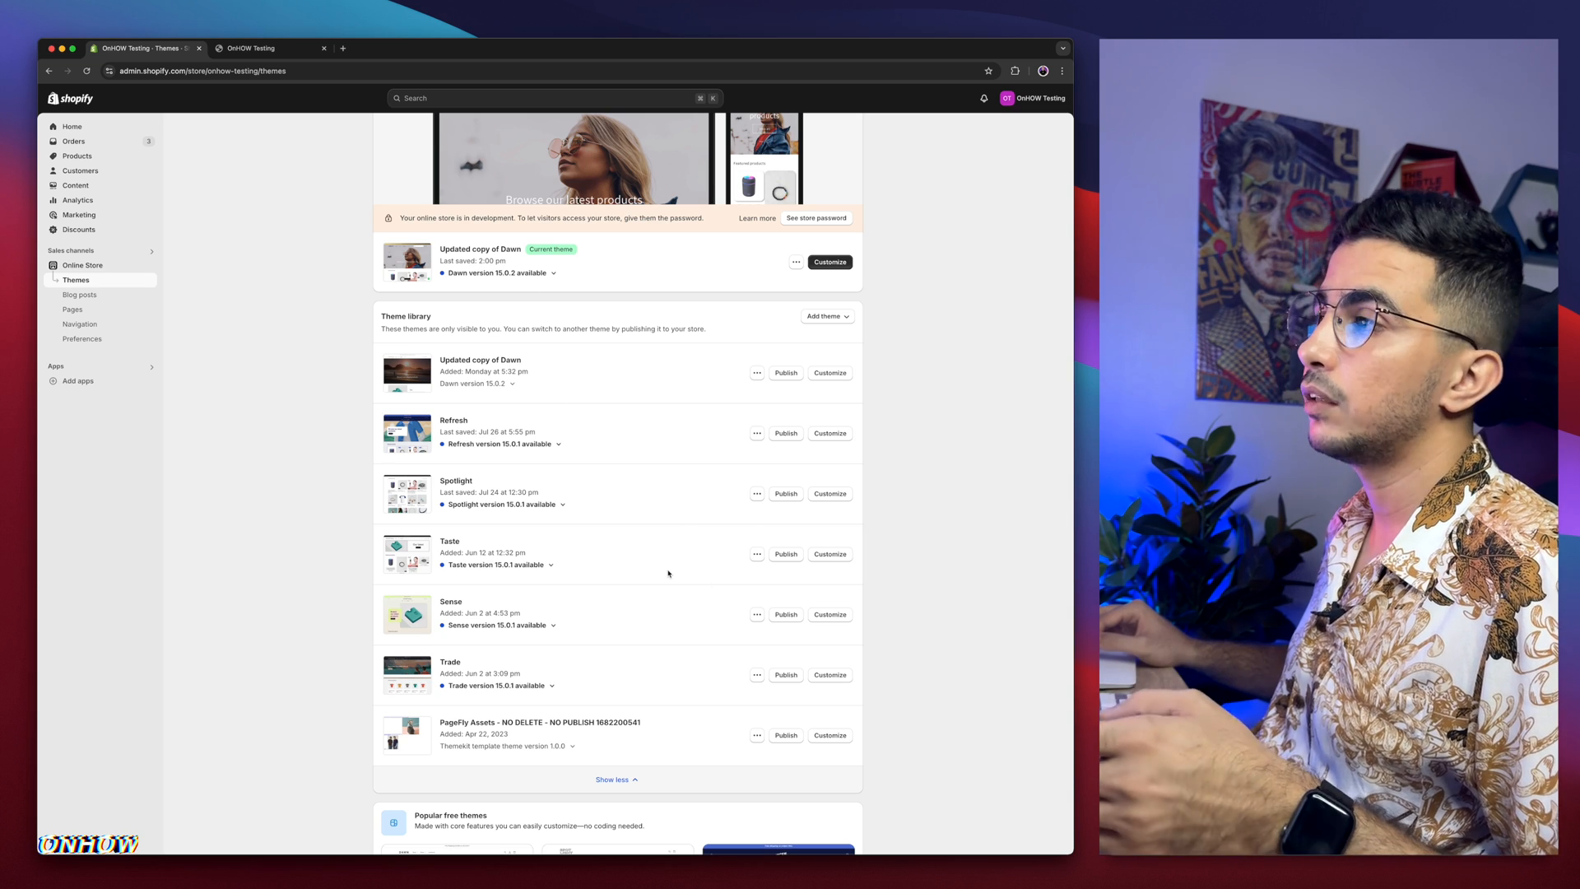
mouse_move(640, 321)
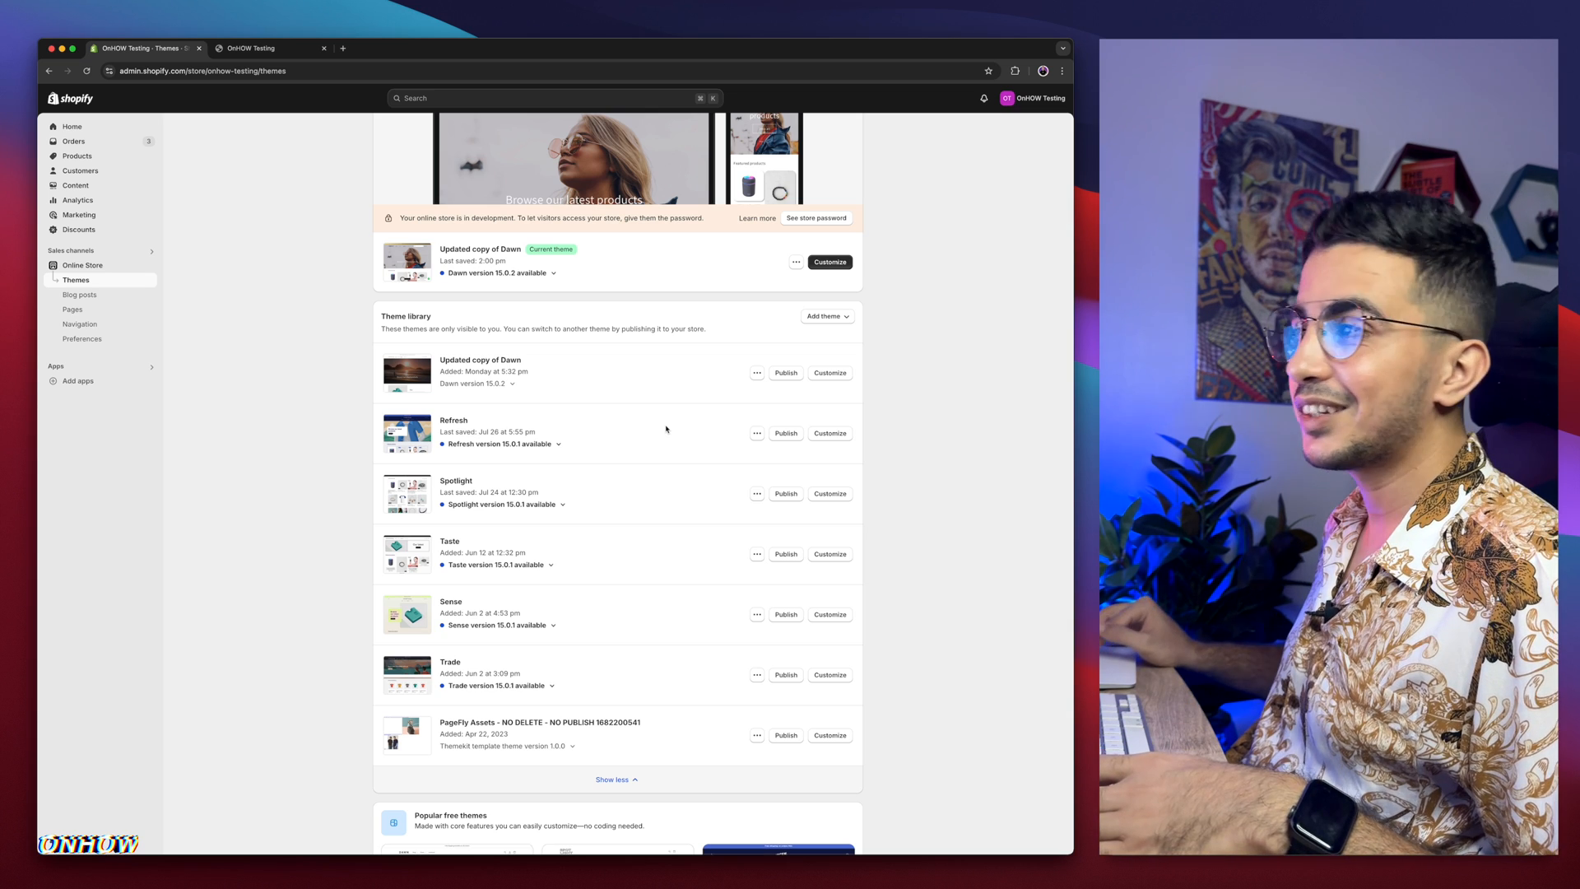
Step: View the live store home page and go to the Anchor Bracelet Mens product page
left_click(270, 48)
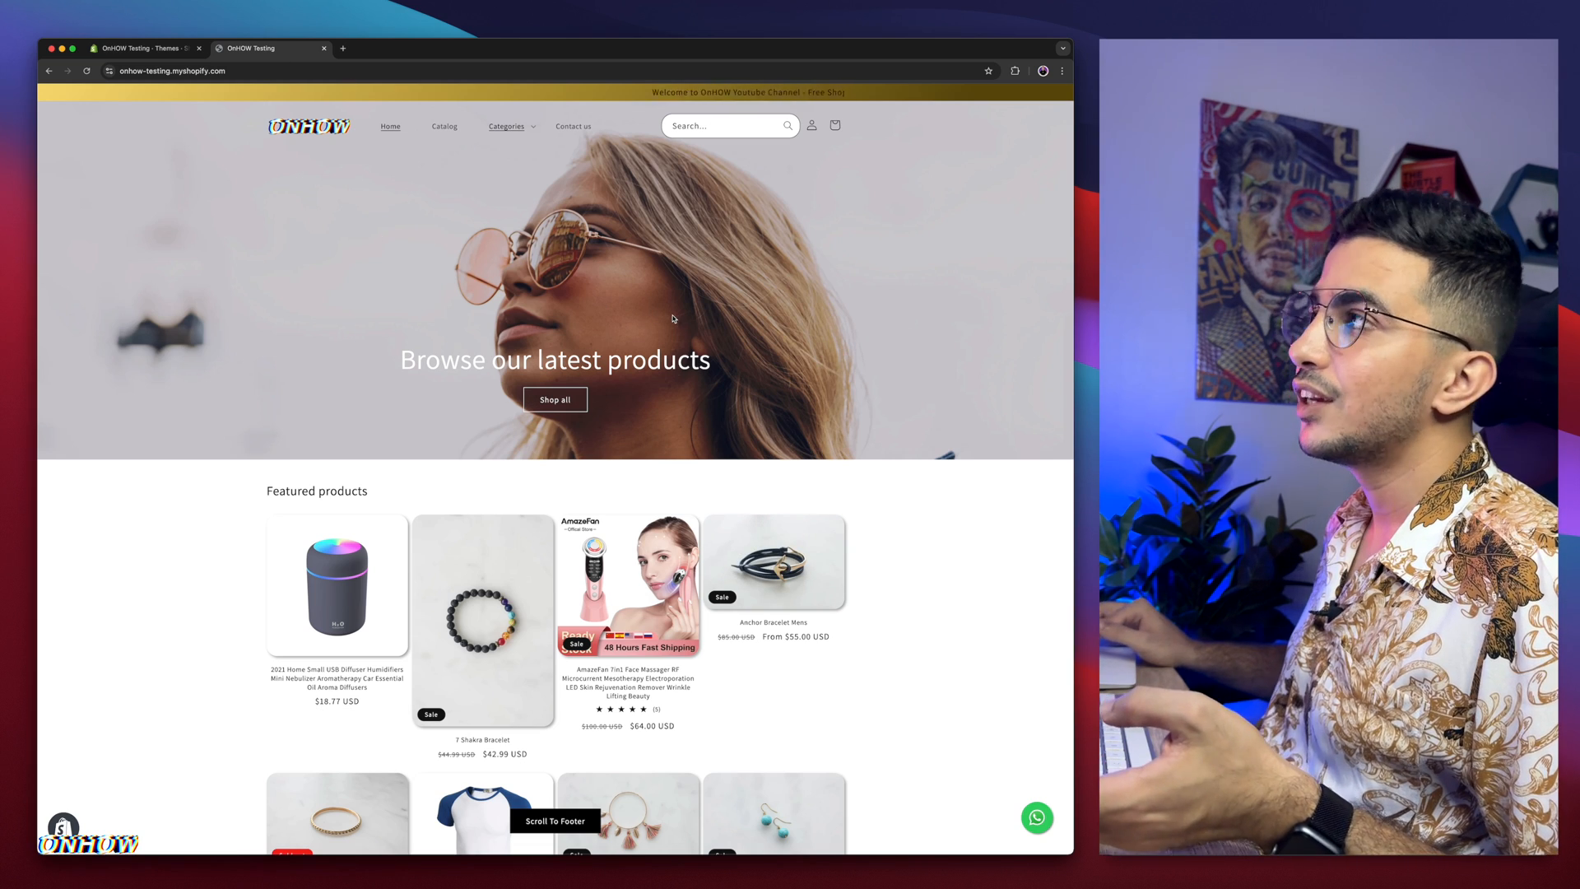
mouse_move(694, 393)
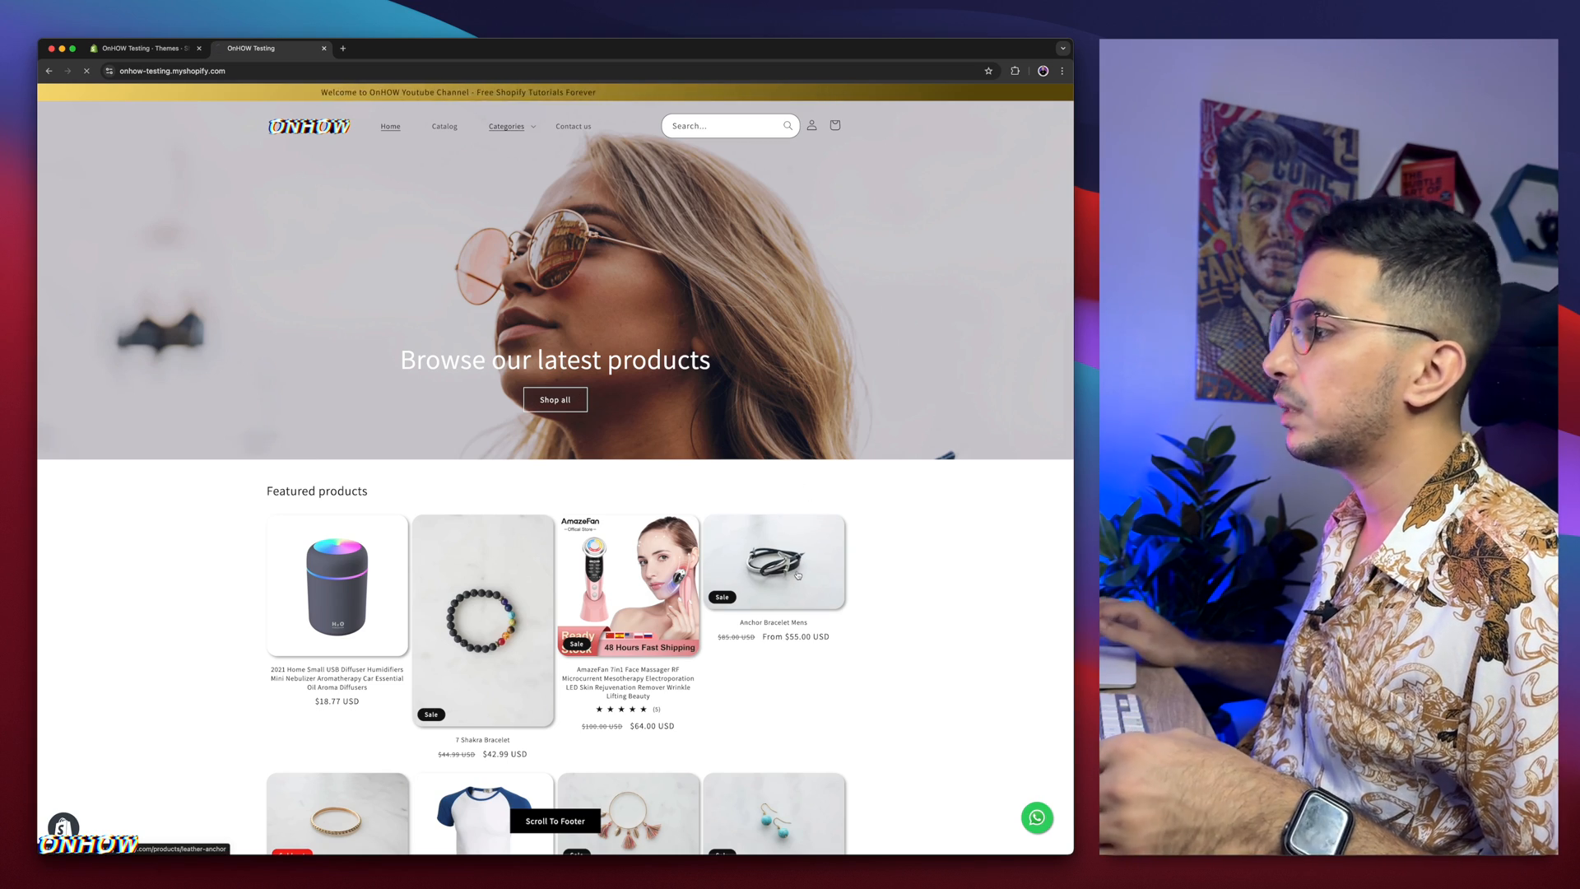
left_click(774, 561)
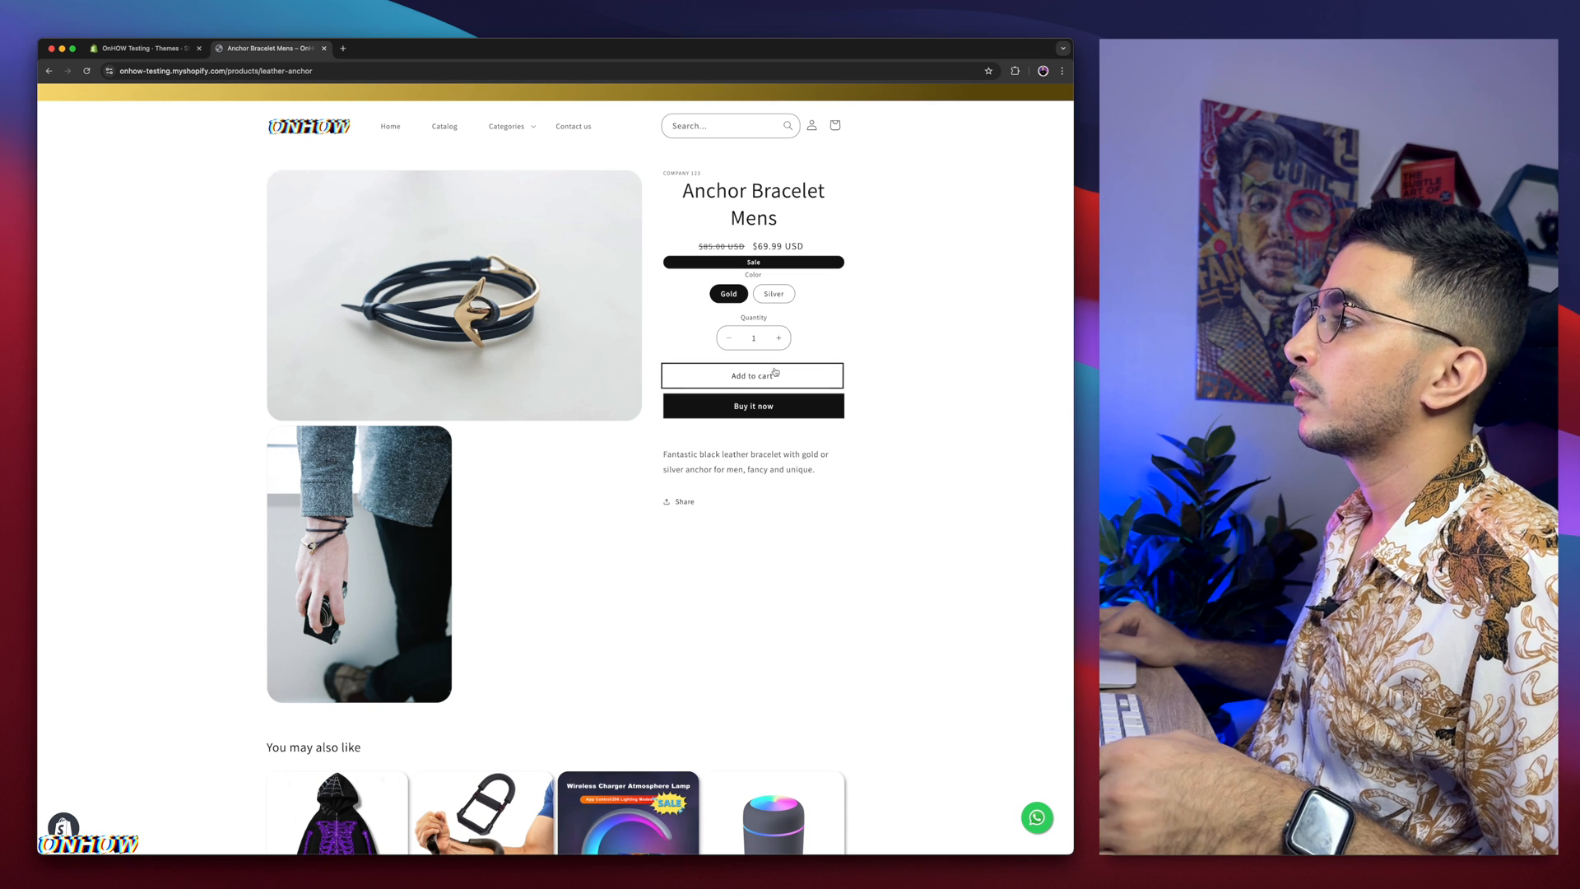
scroll("down", 3)
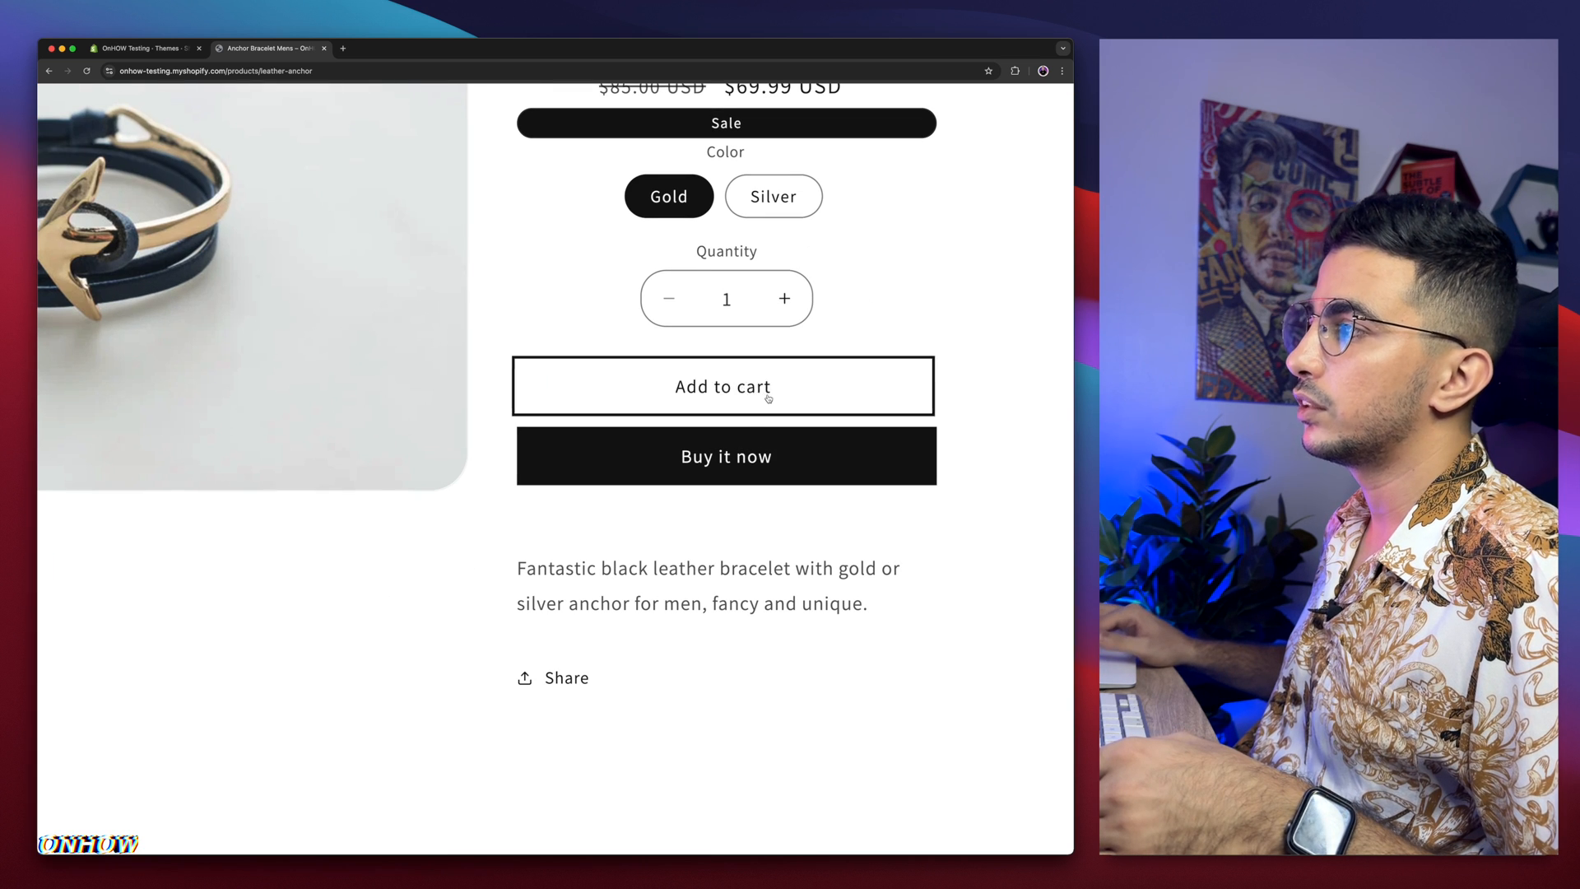
mouse_move(716, 469)
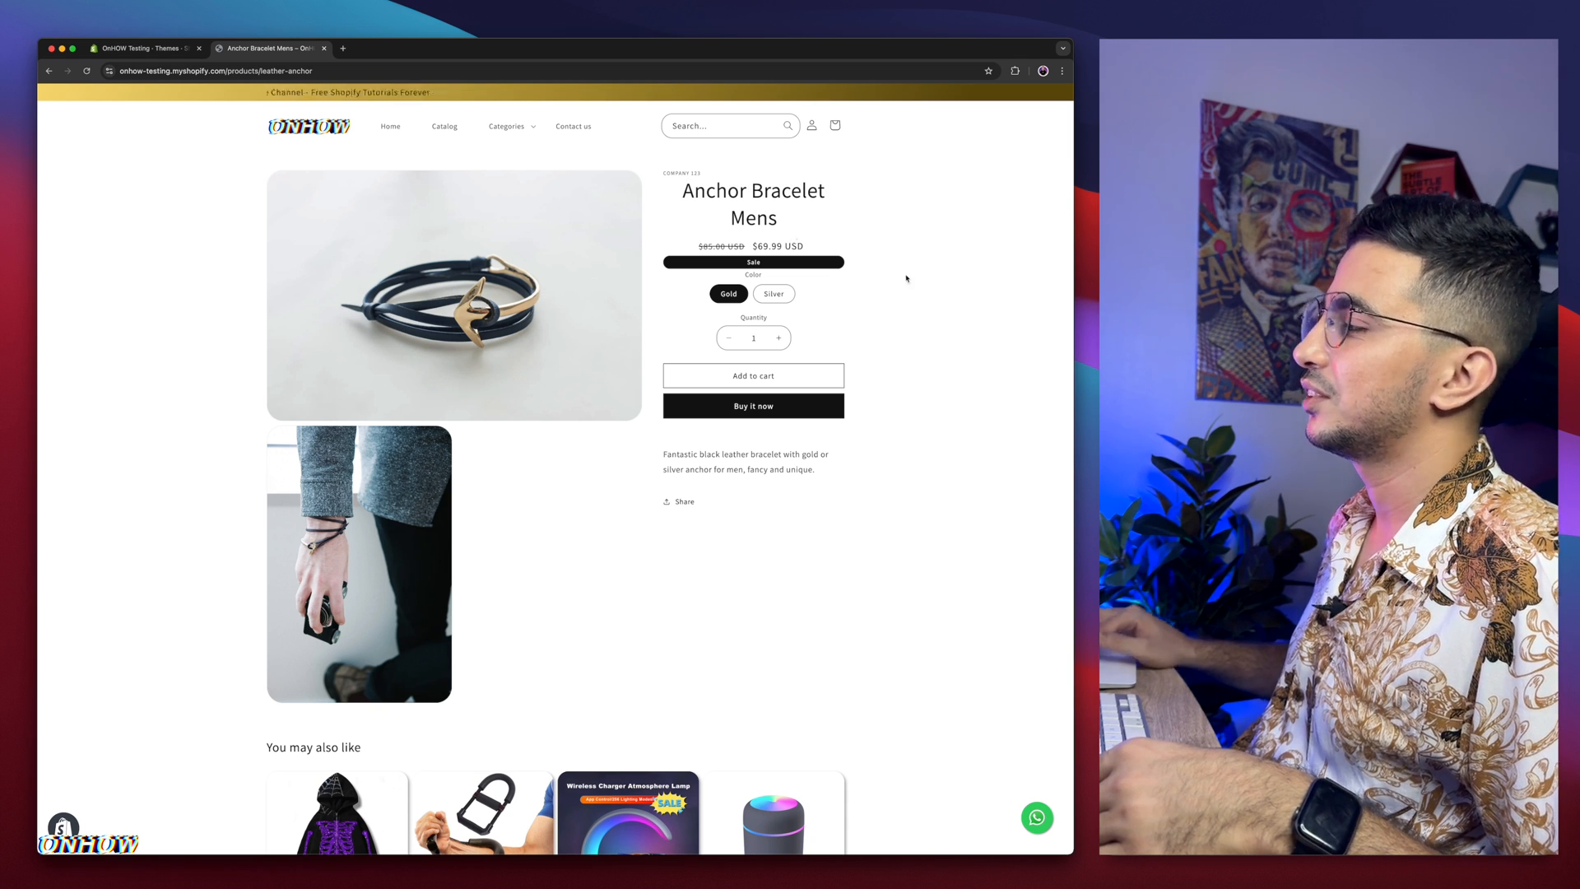
Step: Inspect the product page in DevTools and preview it at iPhone 14 Pro Max size
right_click(905, 280)
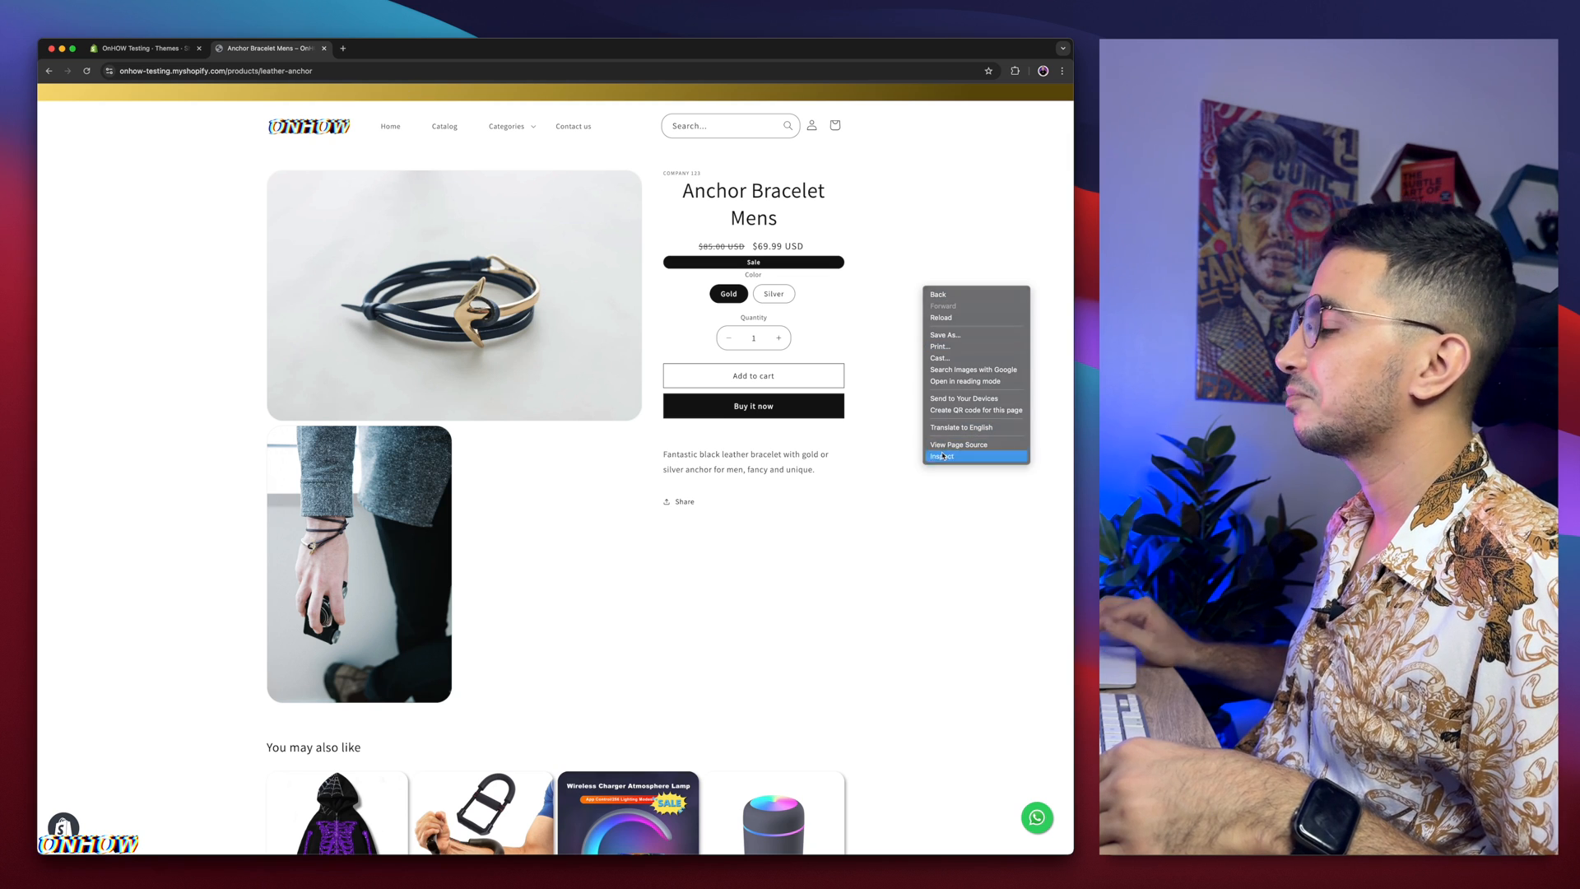
left_click(942, 454)
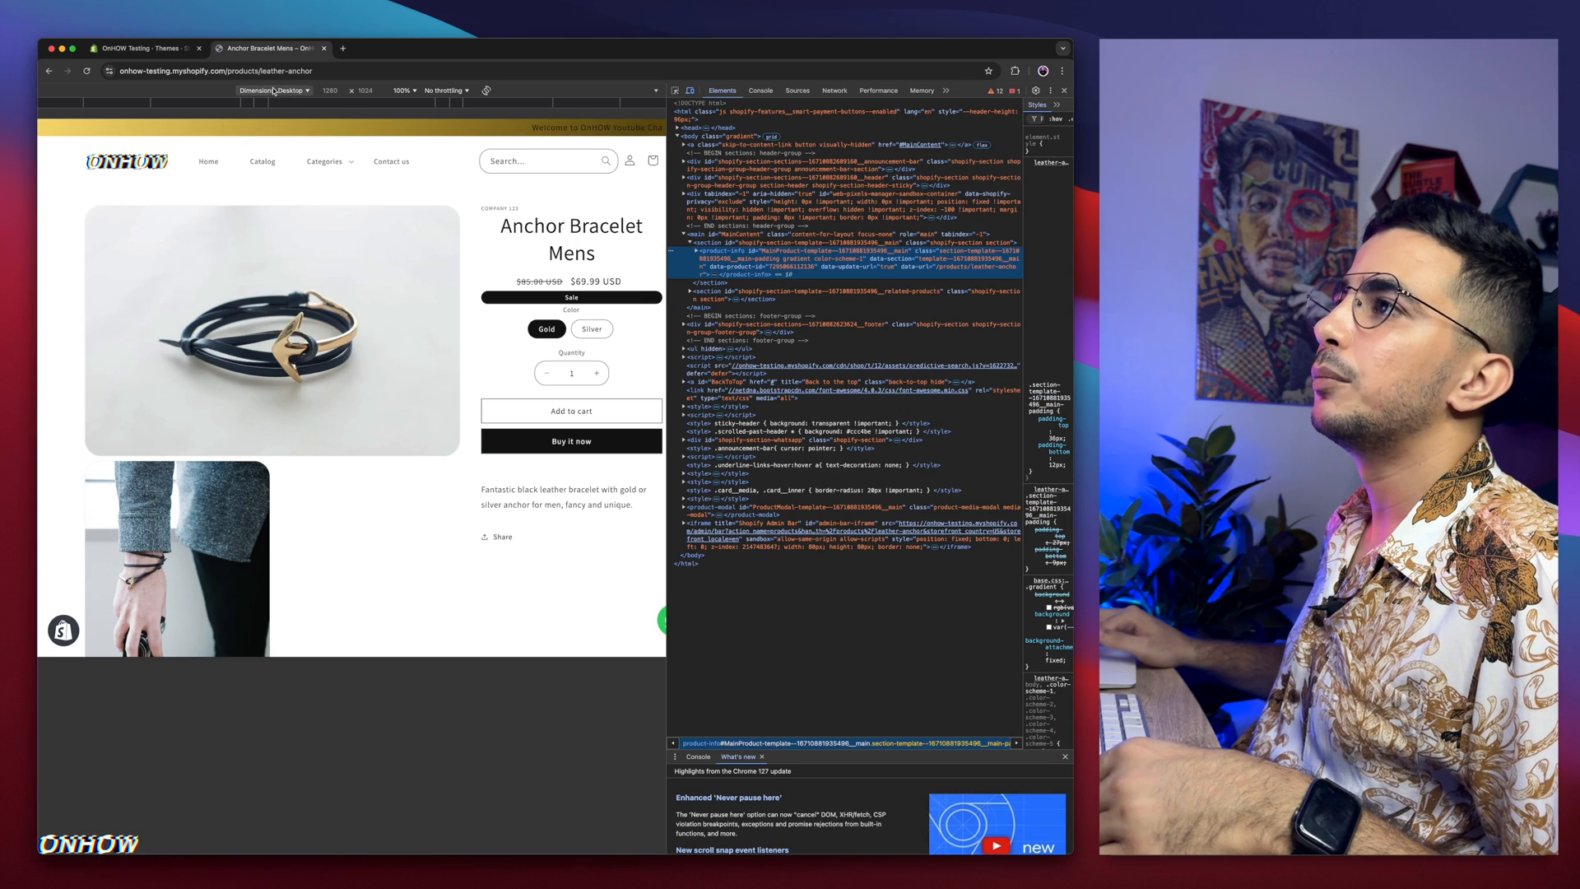
left_click(290, 89)
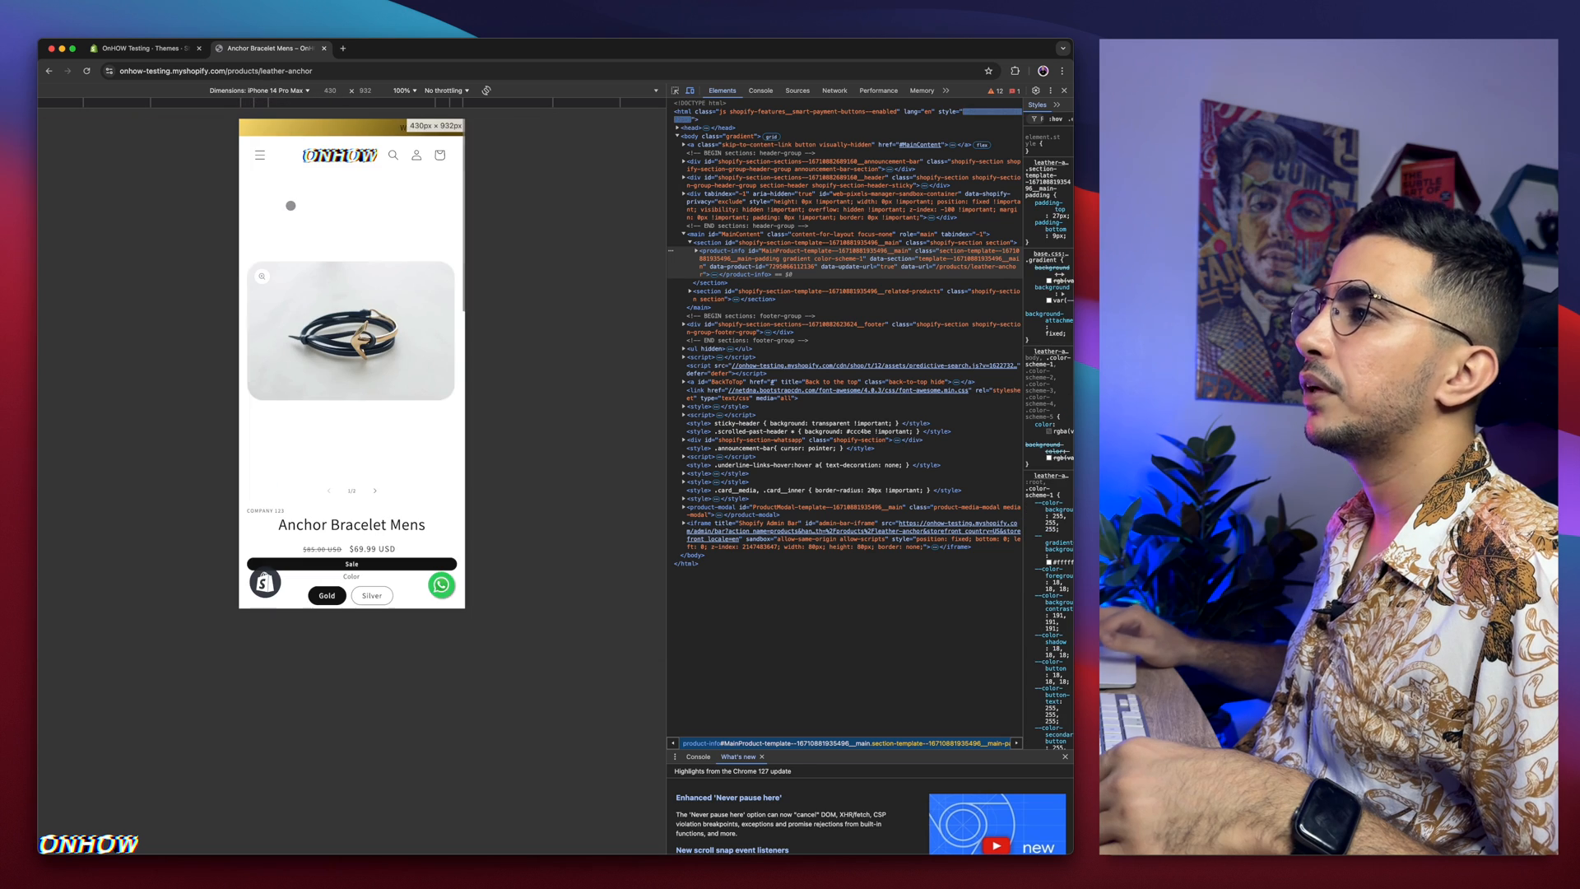
scroll("down", 3)
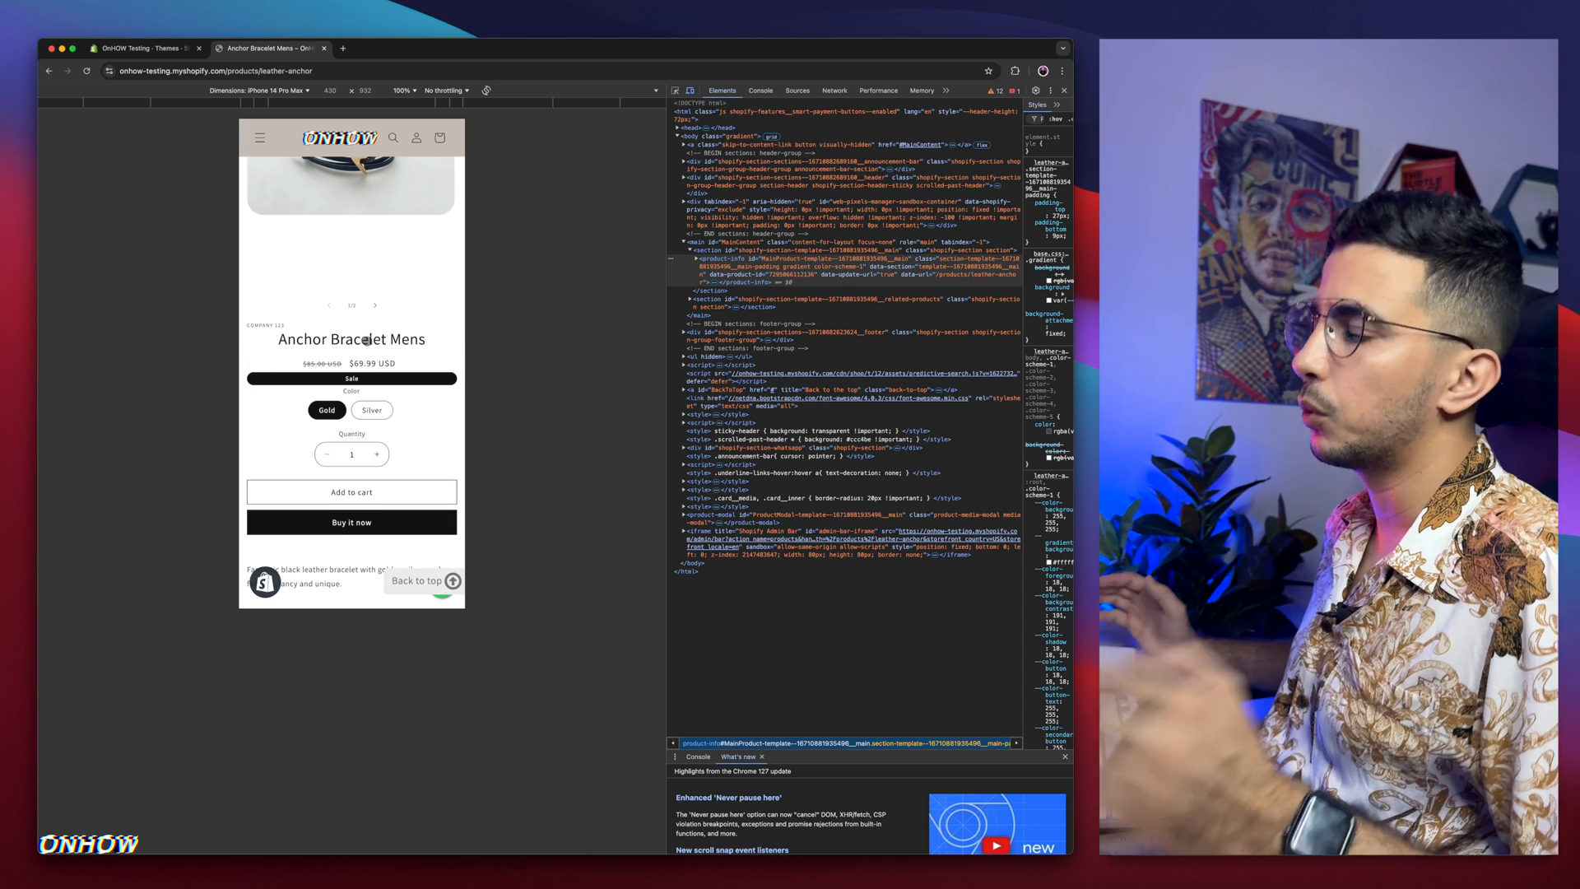
scroll("up", 3)
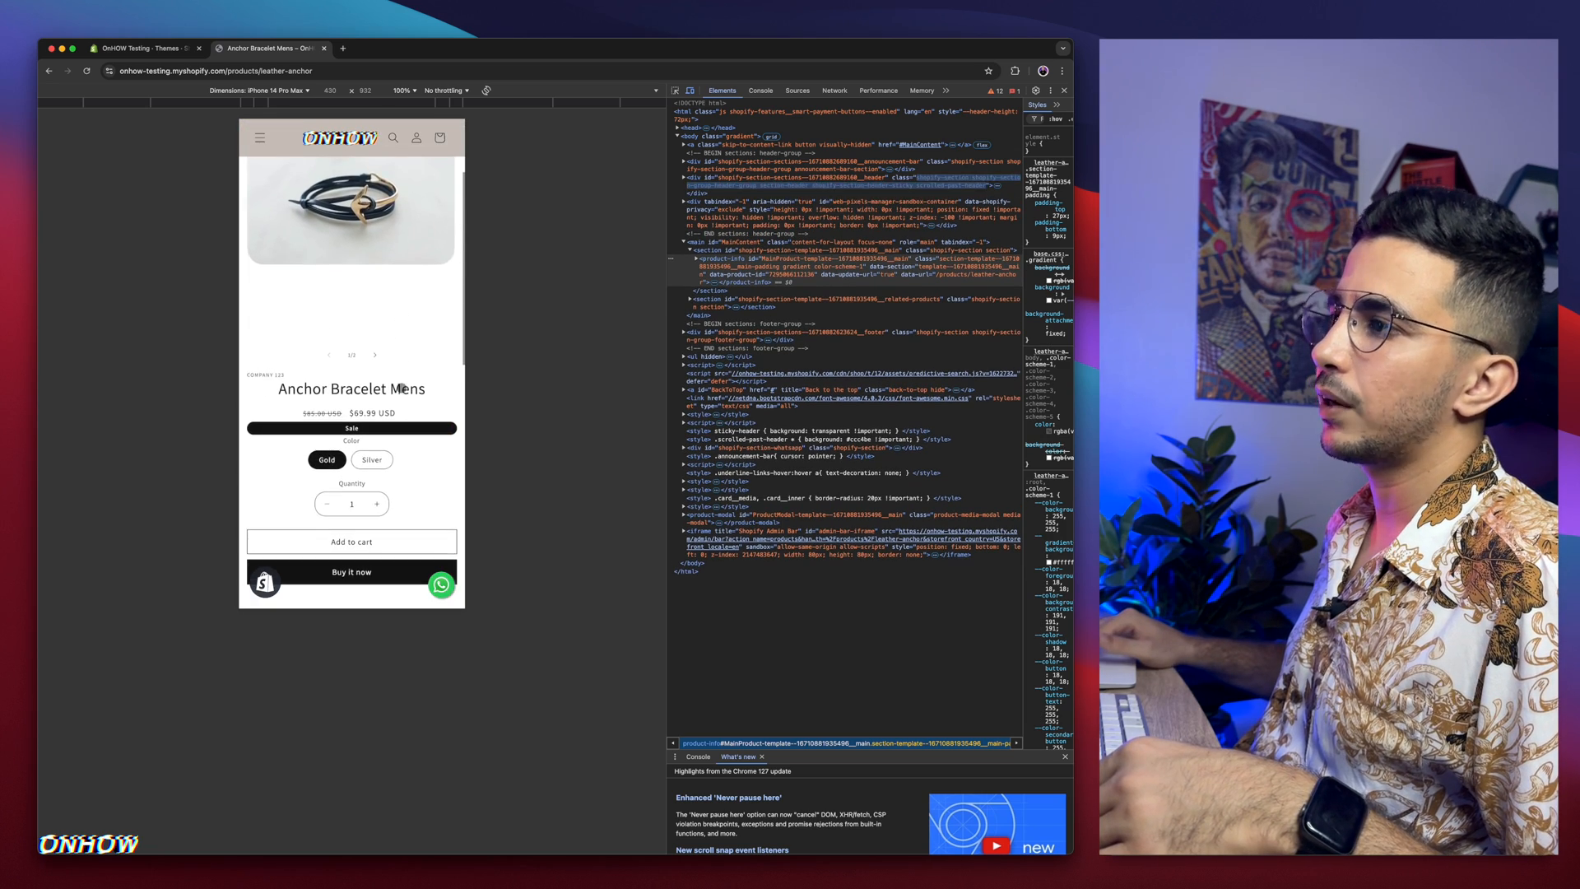
scroll("down", 3)
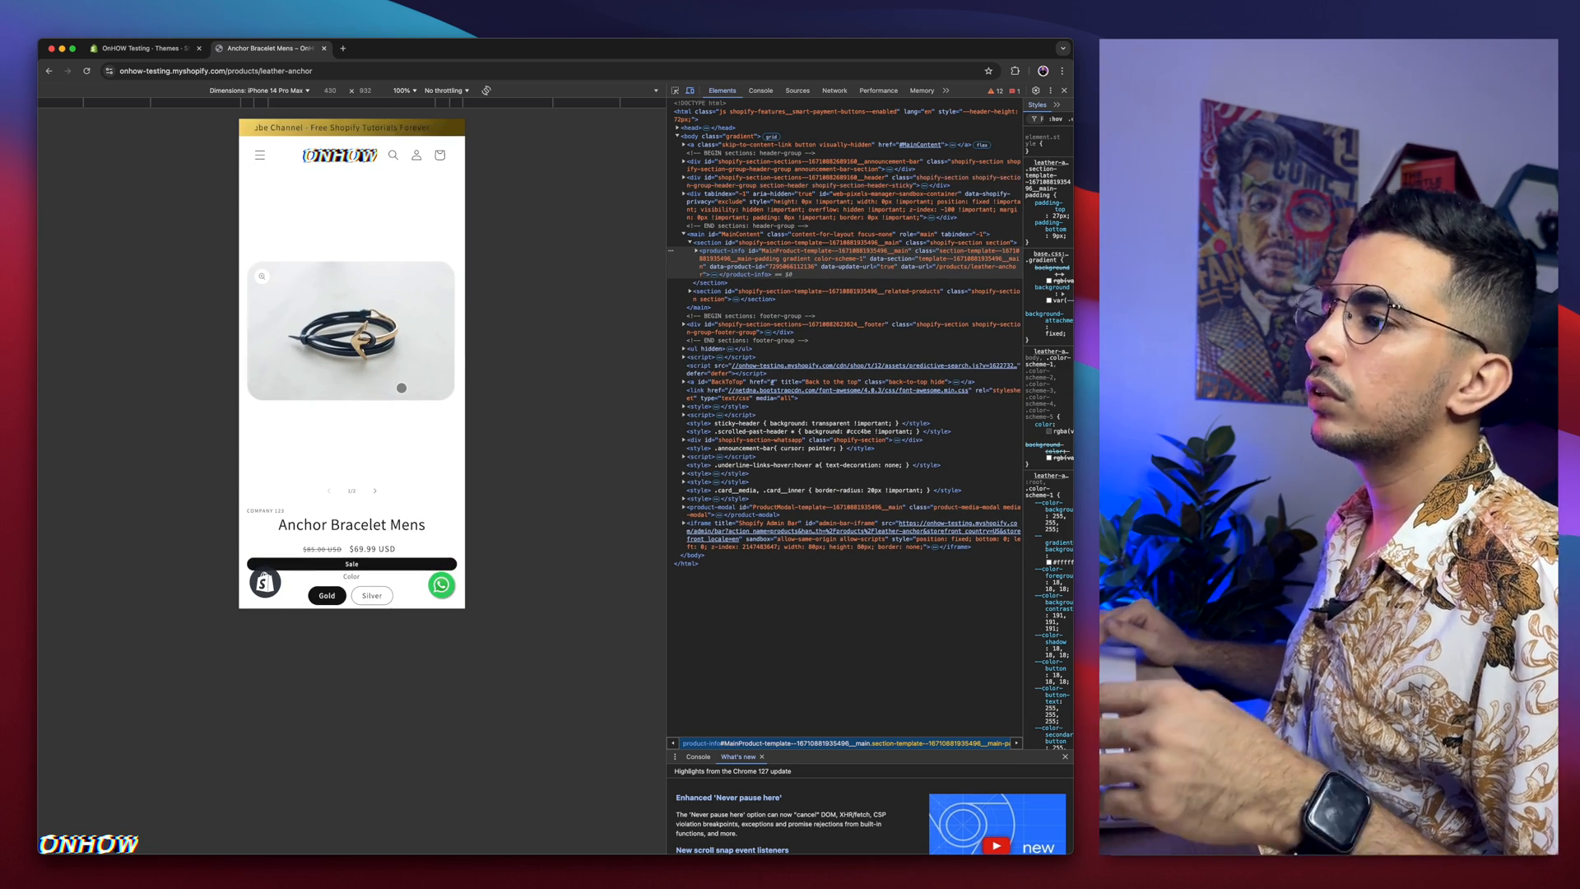
scroll("down", 3)
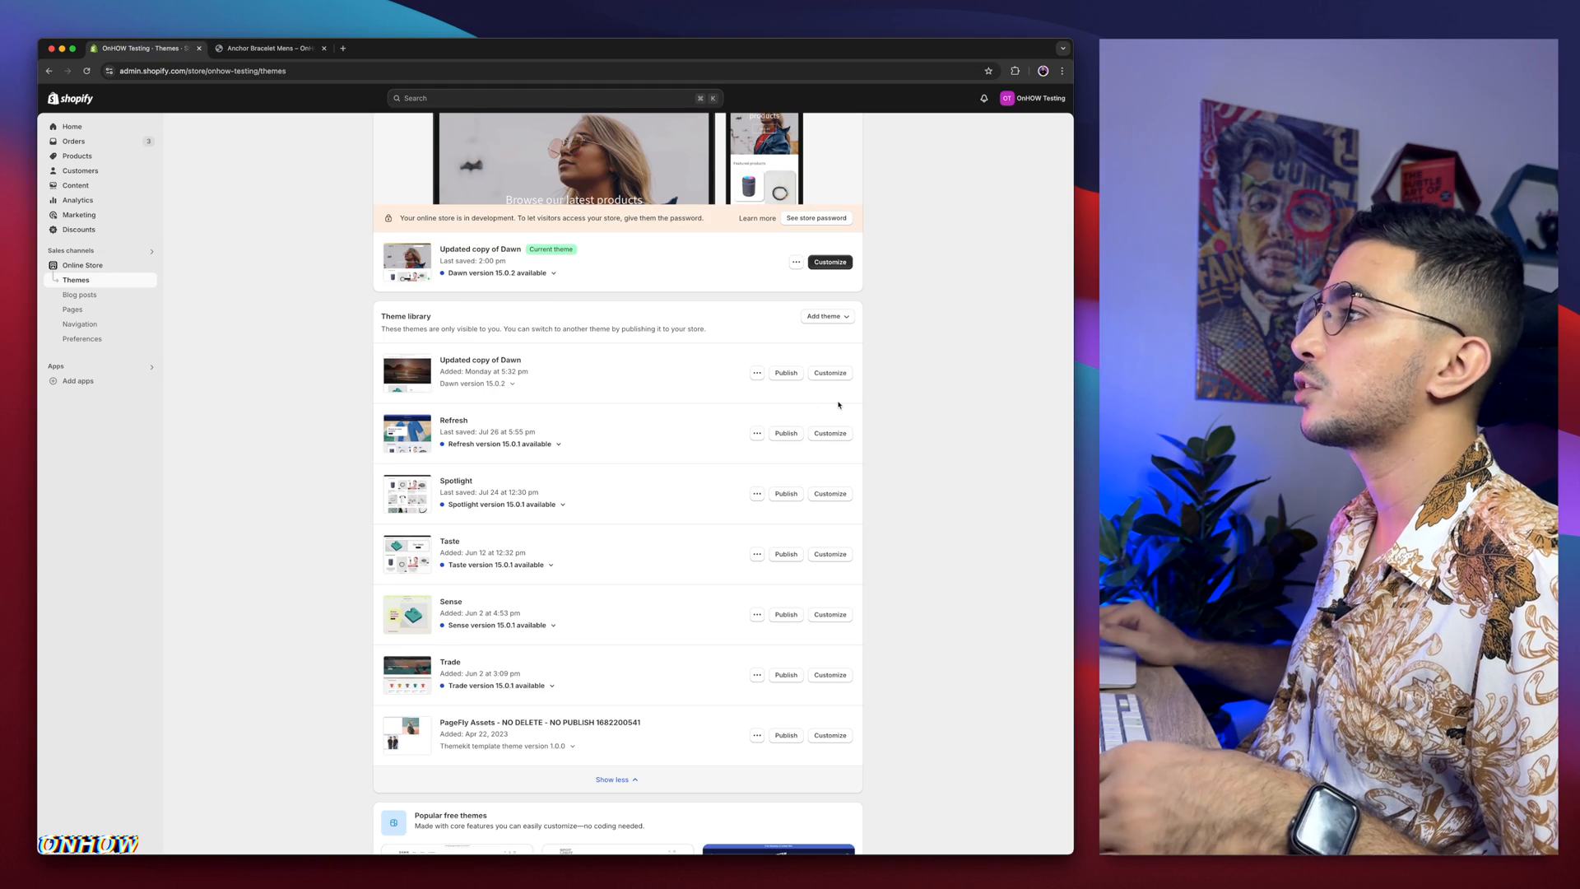
Step: Launch Edit code for the current Dawn theme copy and focus the Filter files box
scroll("up", 3)
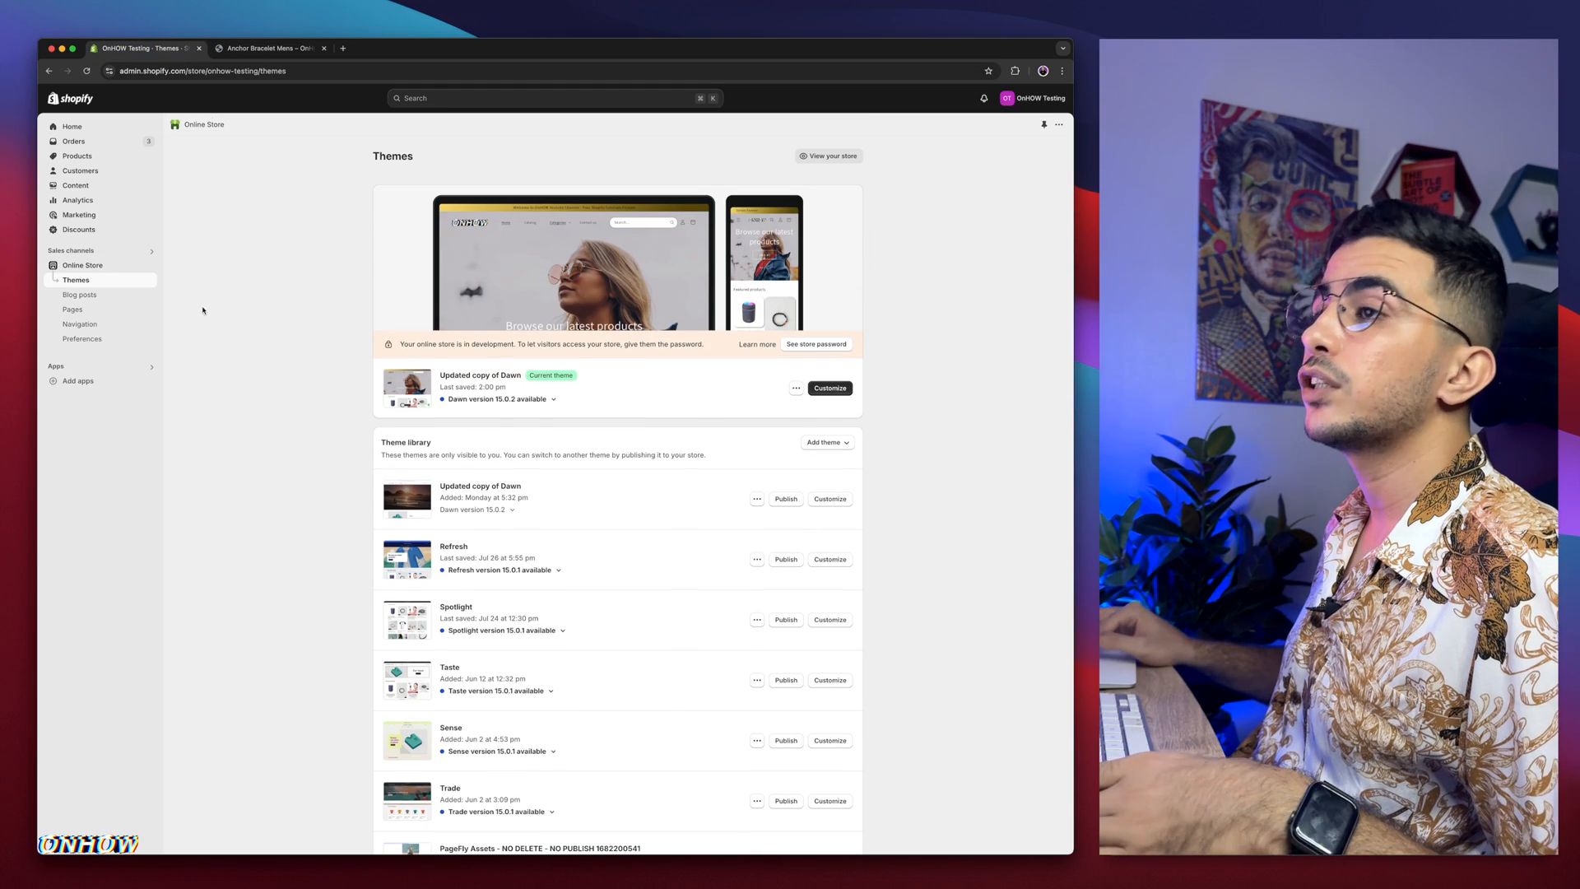
mouse_move(757, 435)
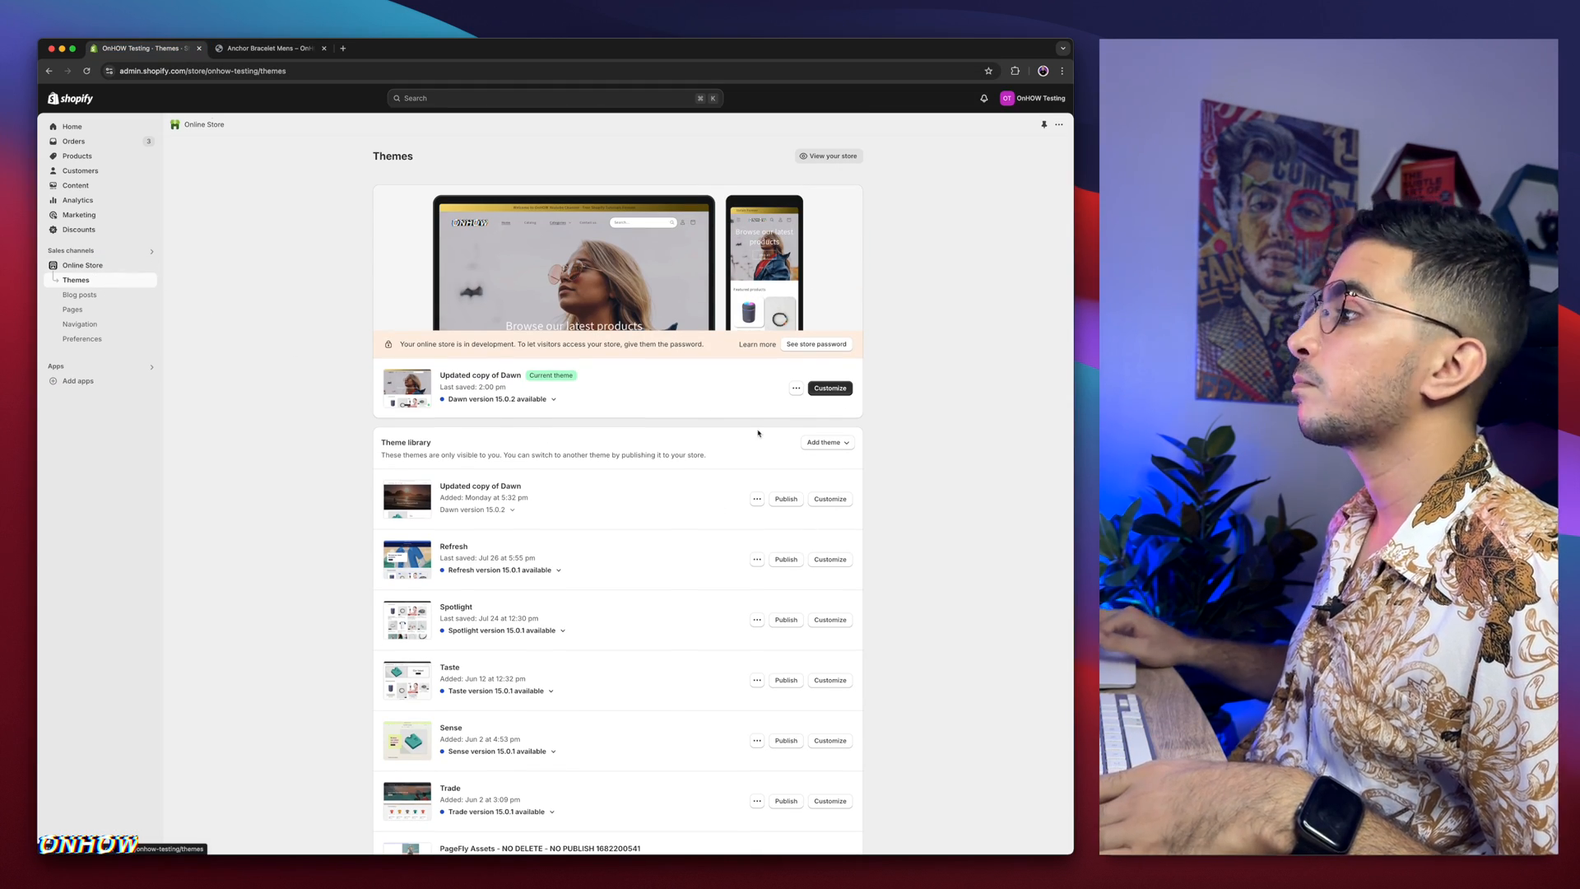
left_click(797, 388)
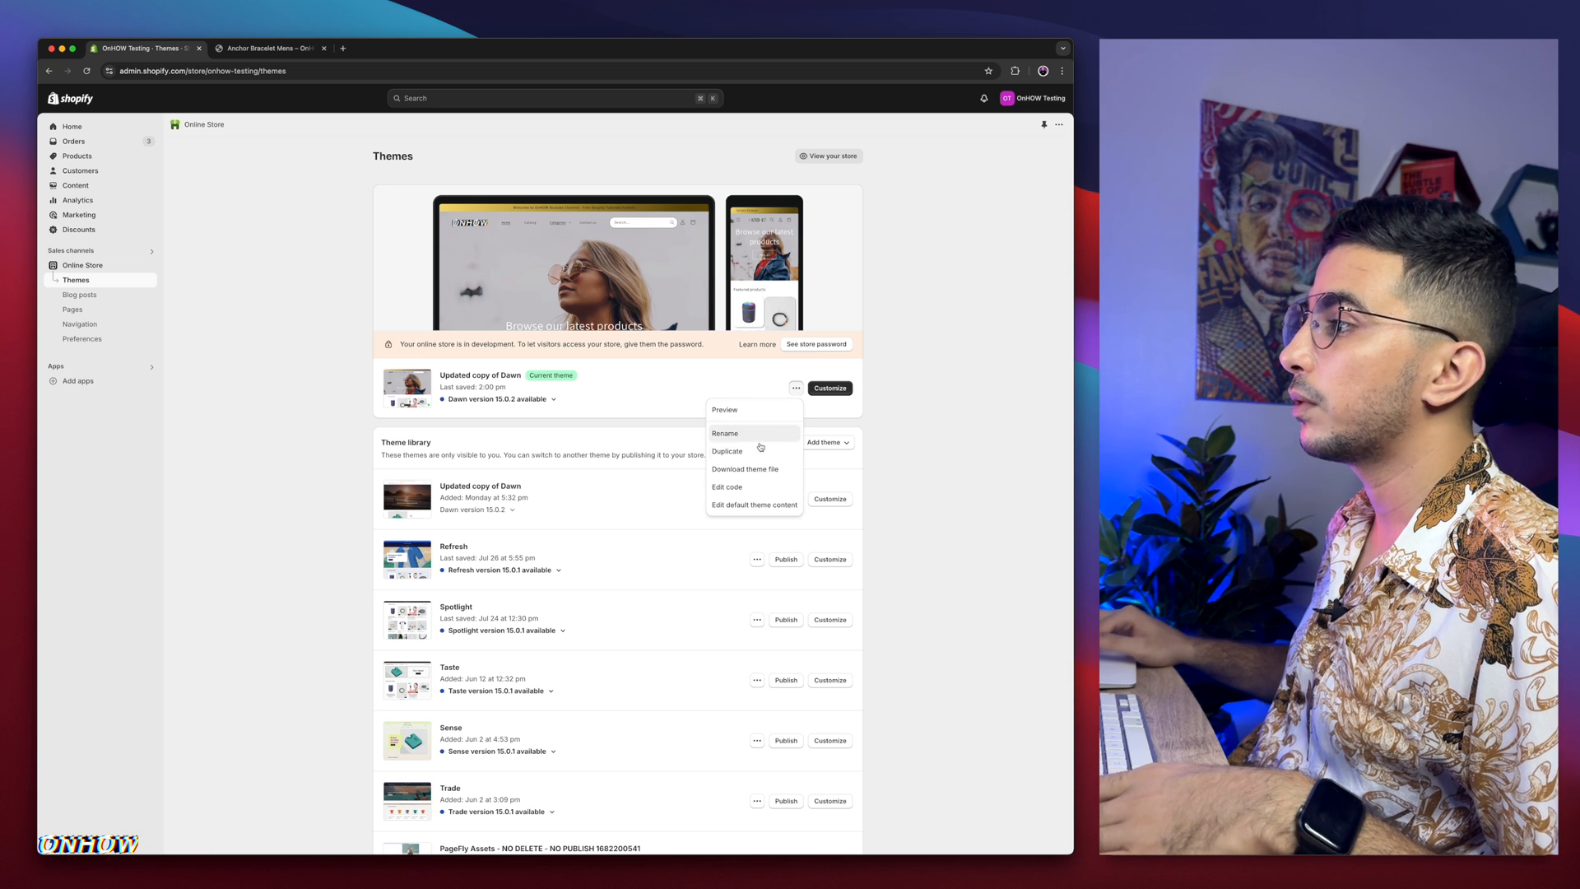
left_click(726, 487)
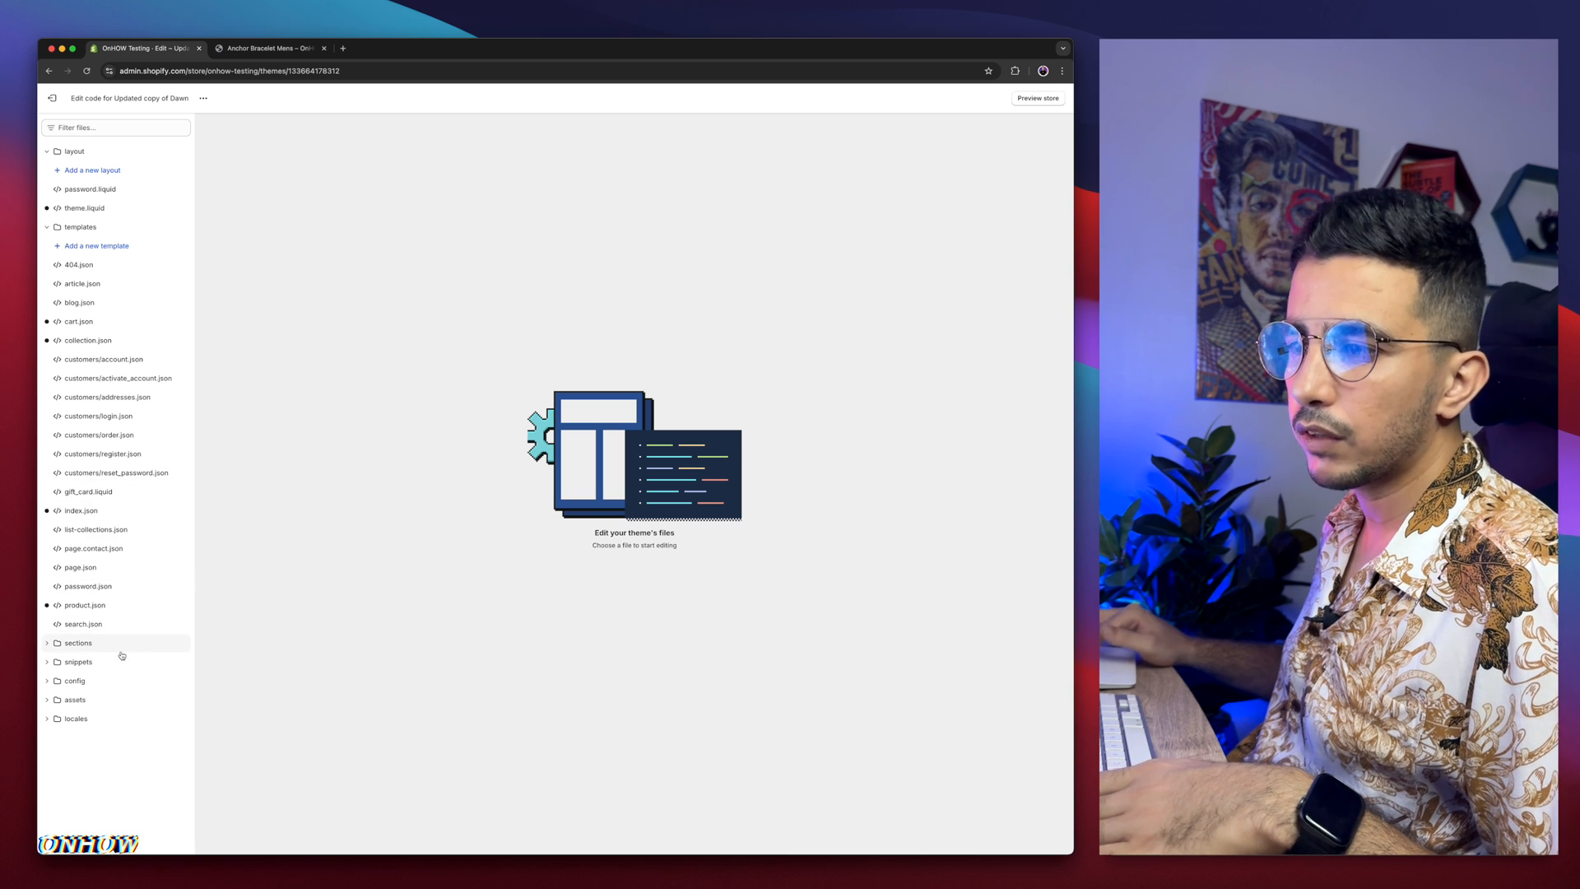
mouse_move(136, 534)
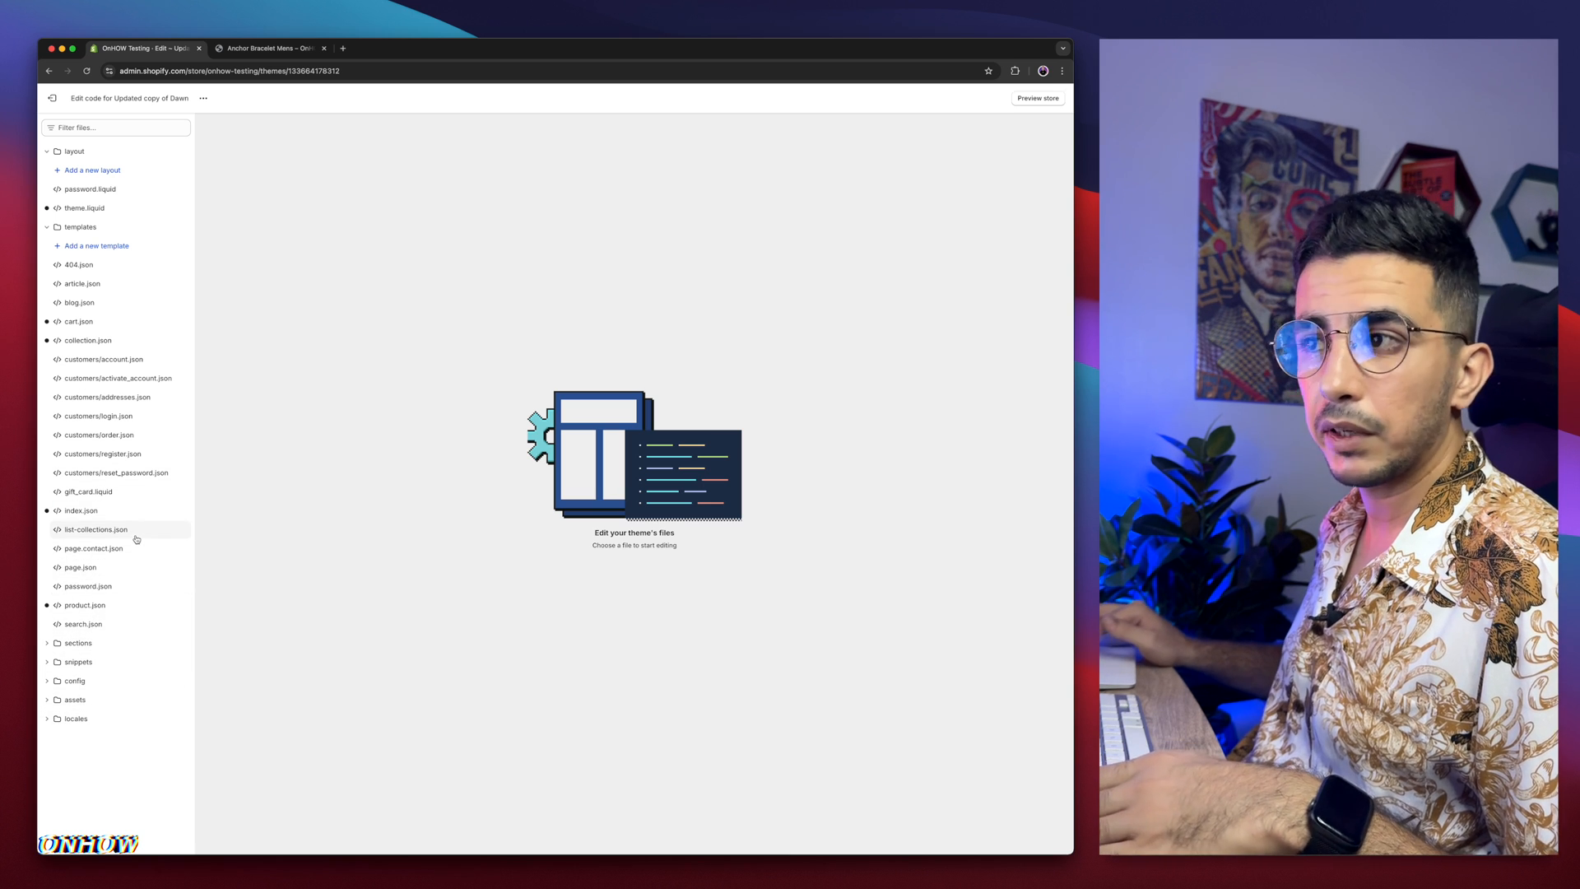
left_click(115, 127)
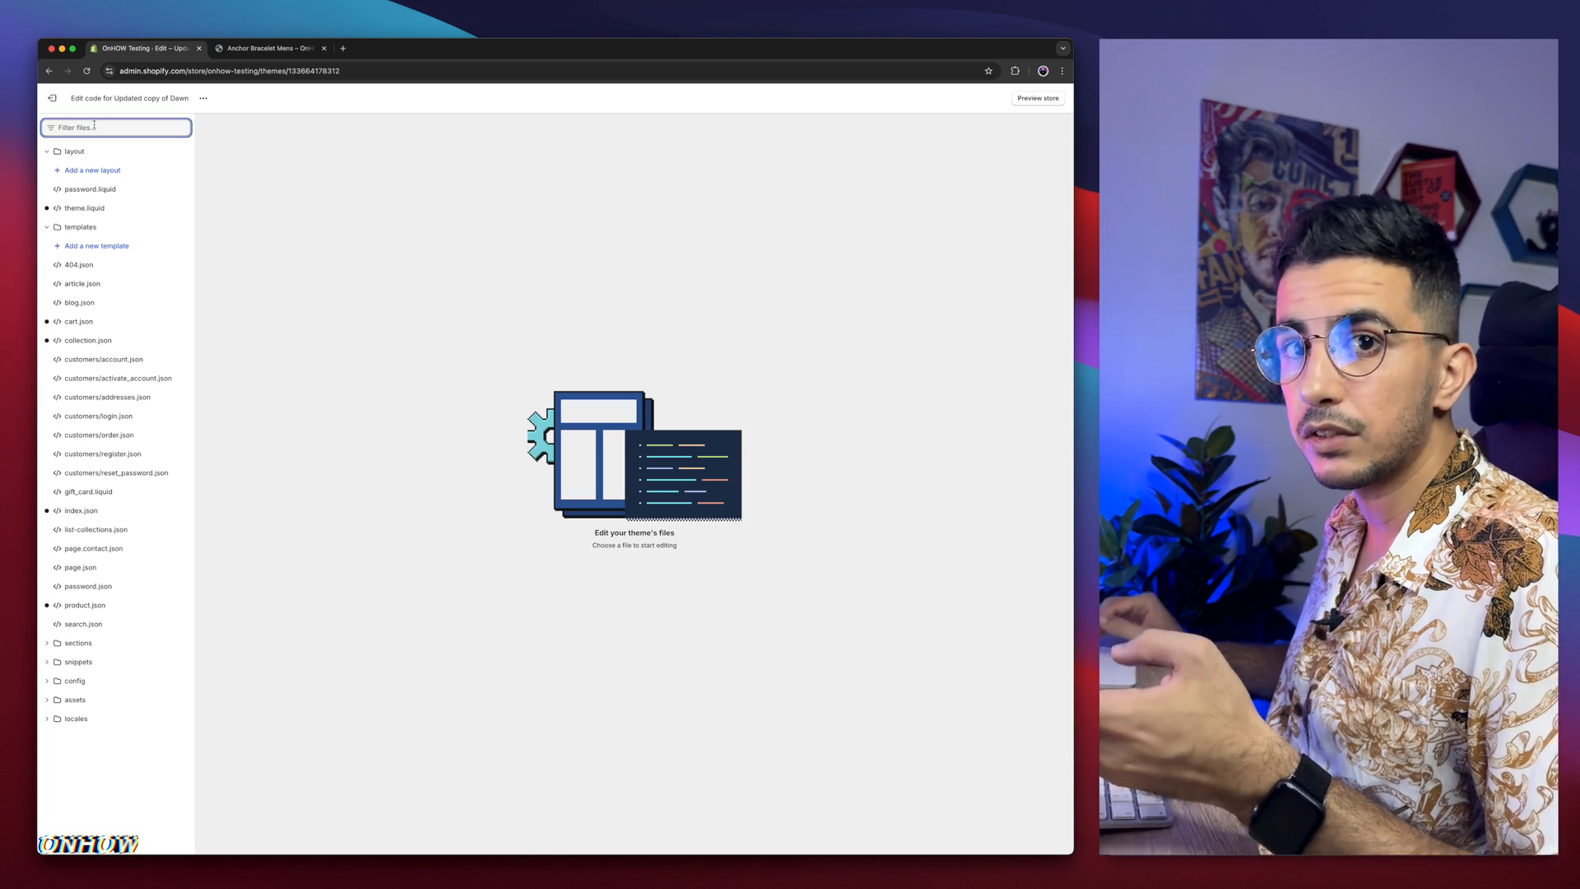
Step: Filter files by 'base' and load assets/base.css, scrolling toward its end
type("base")
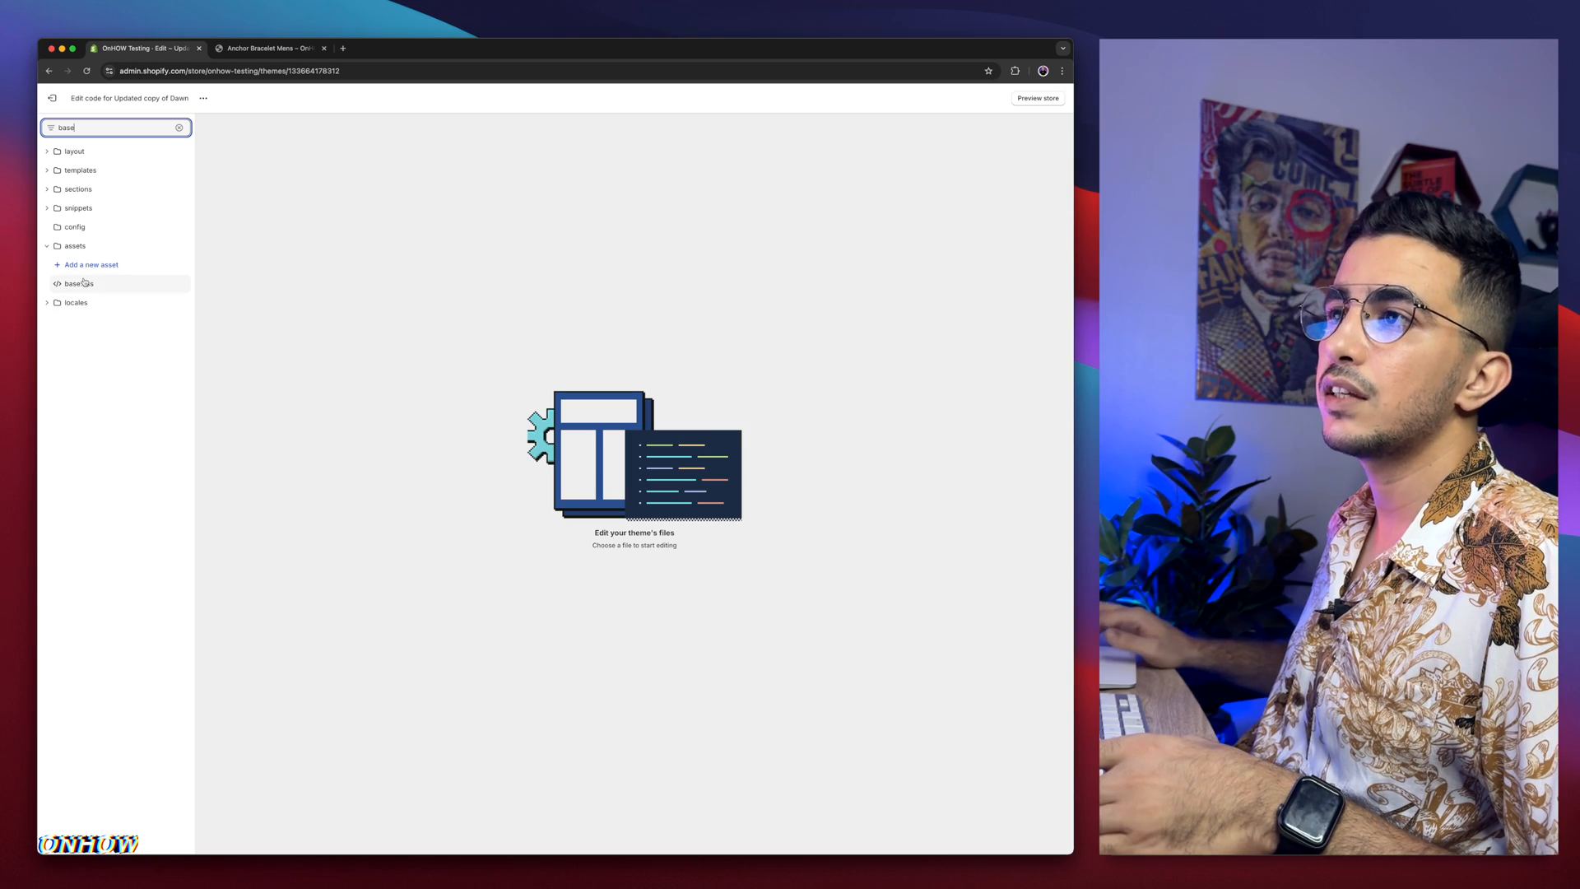
left_click(79, 283)
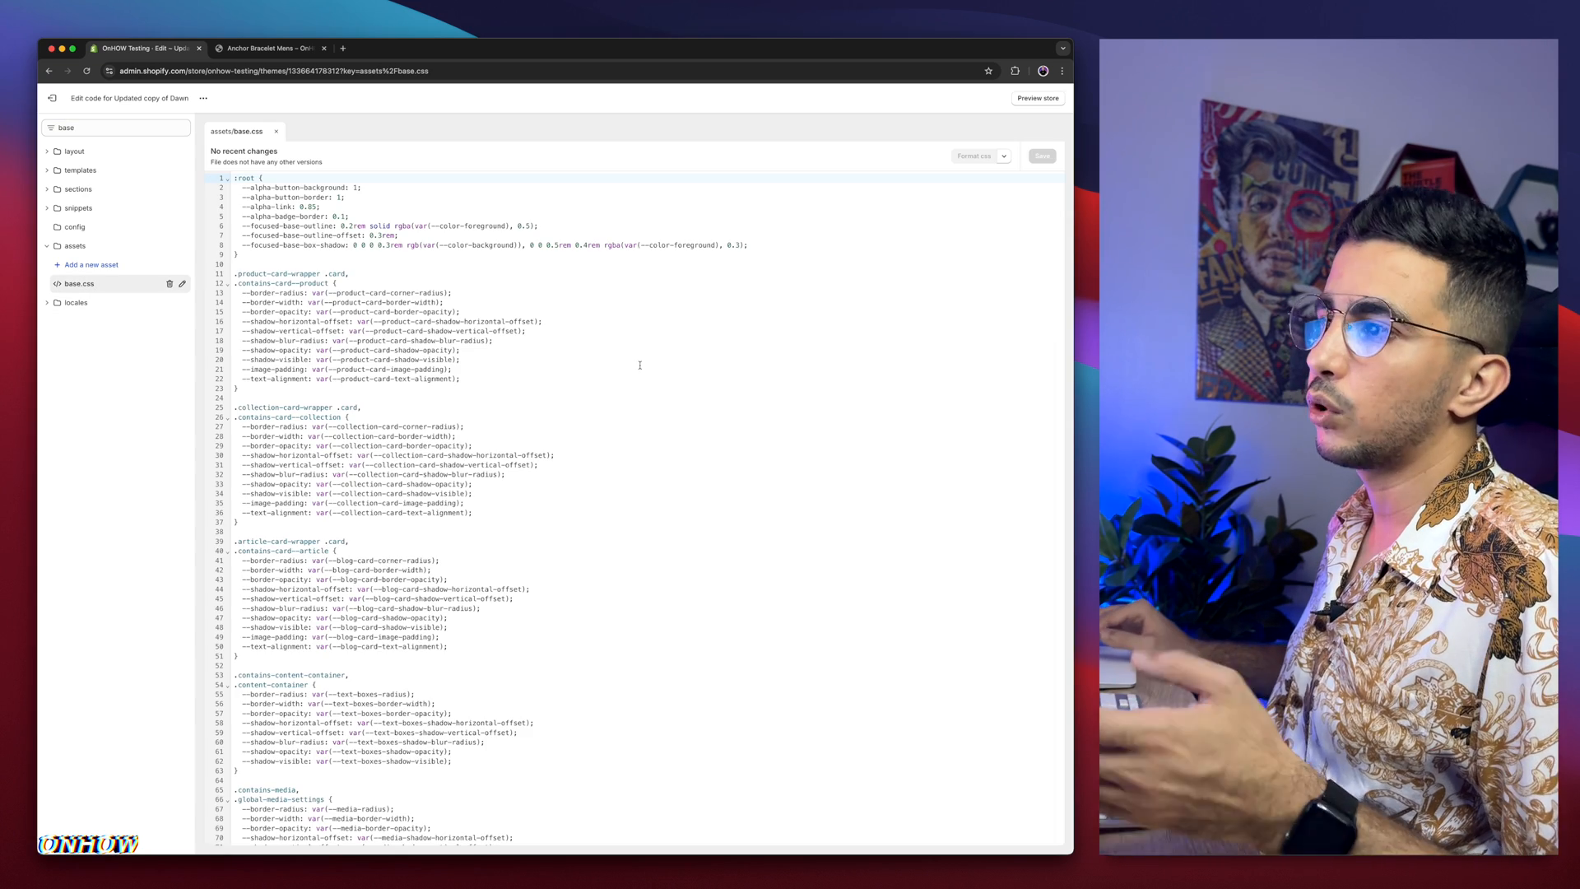
scroll("down", 3)
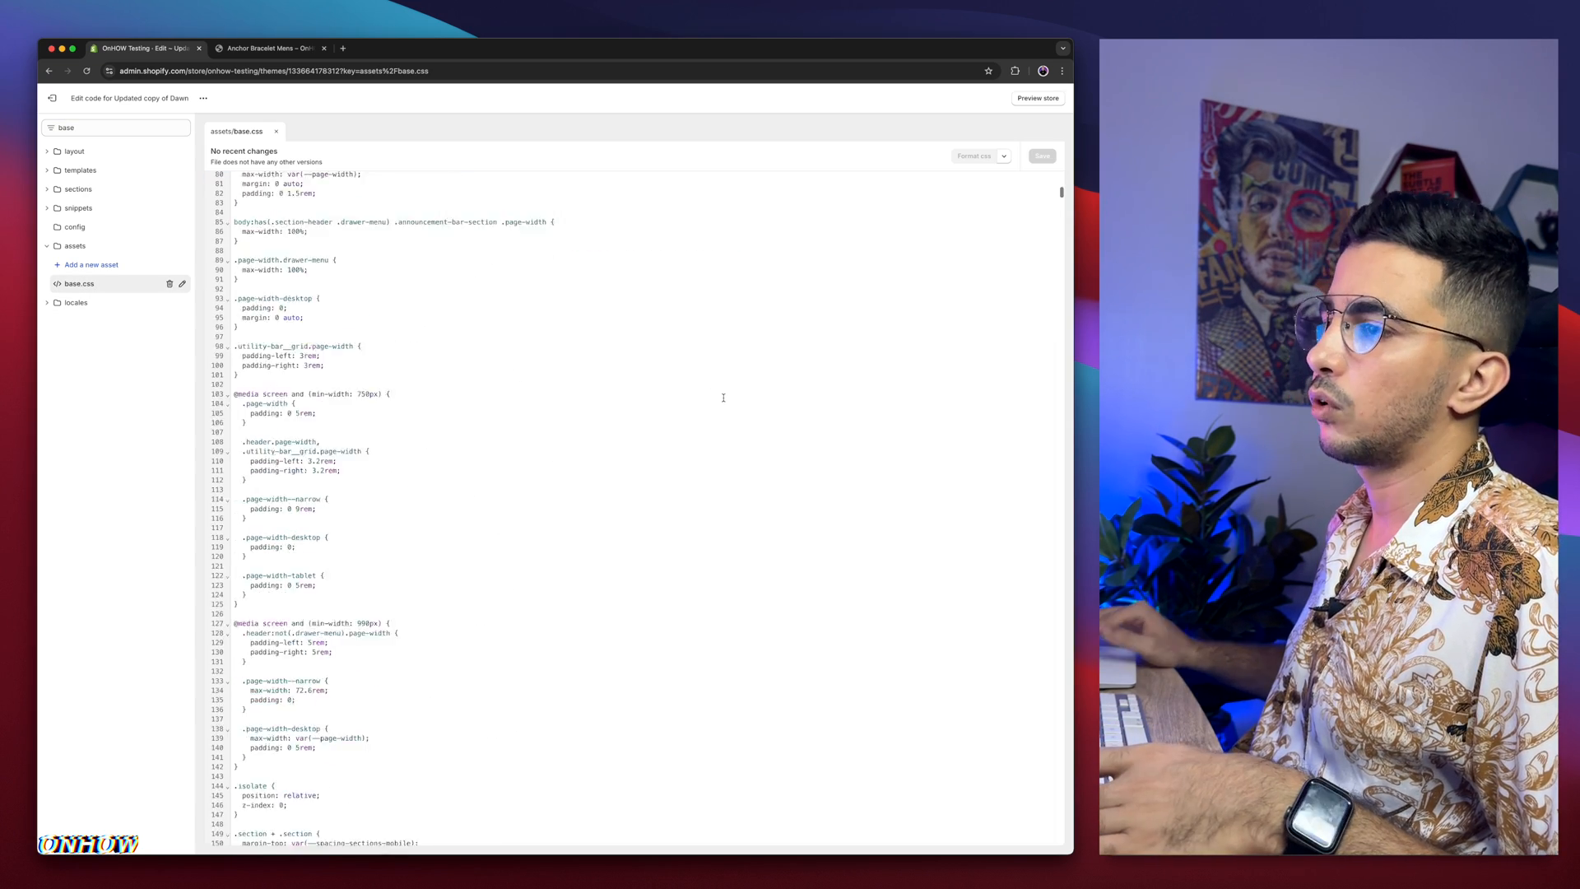
scroll("down", 3)
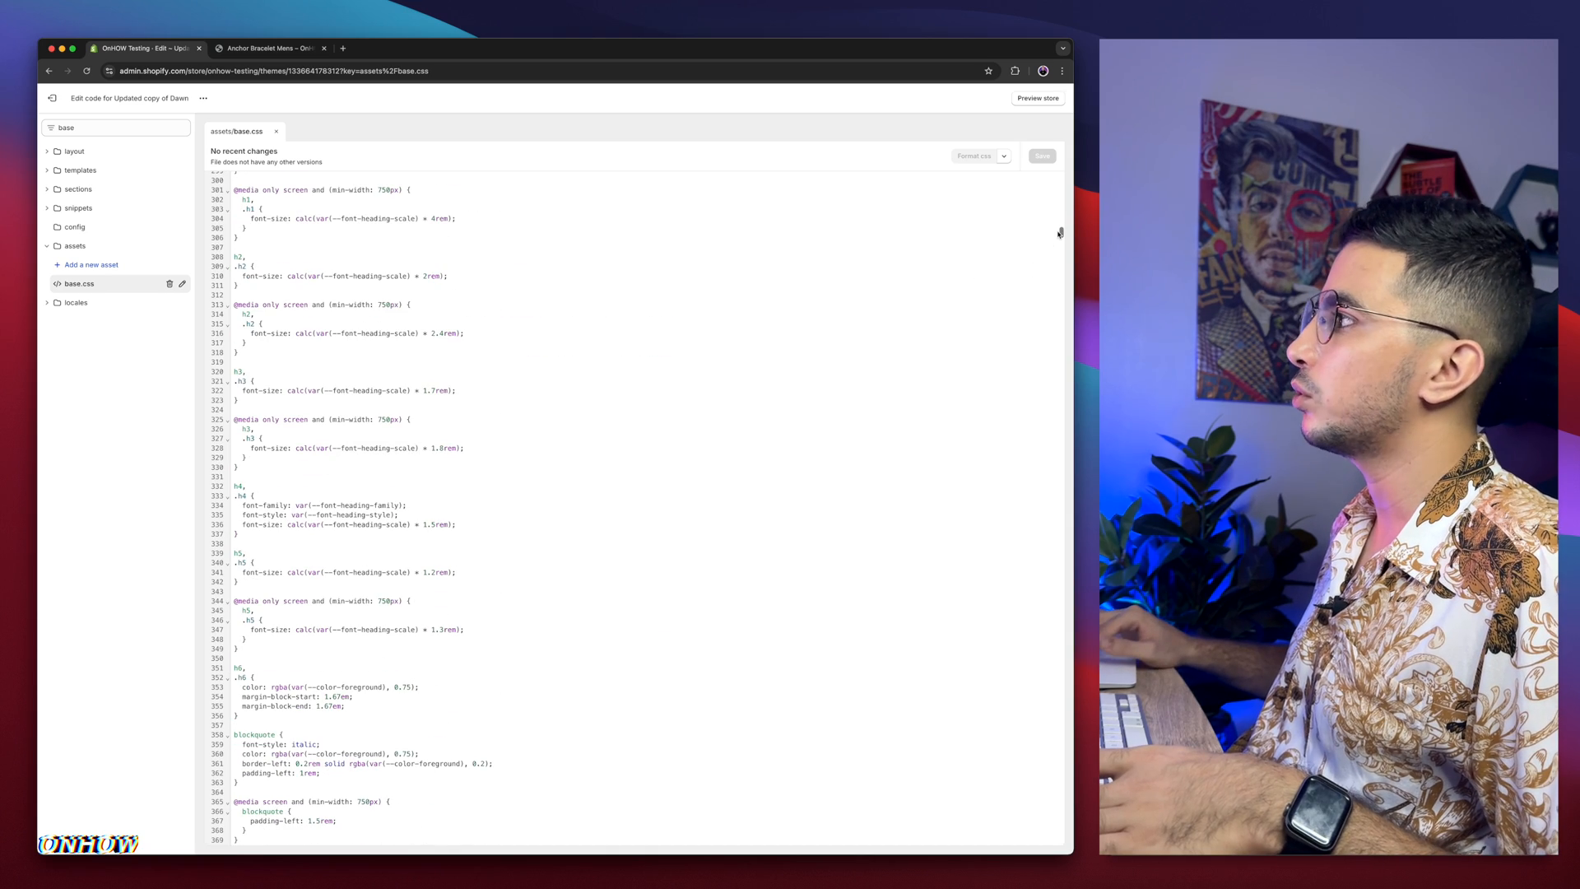
scroll("down", 3)
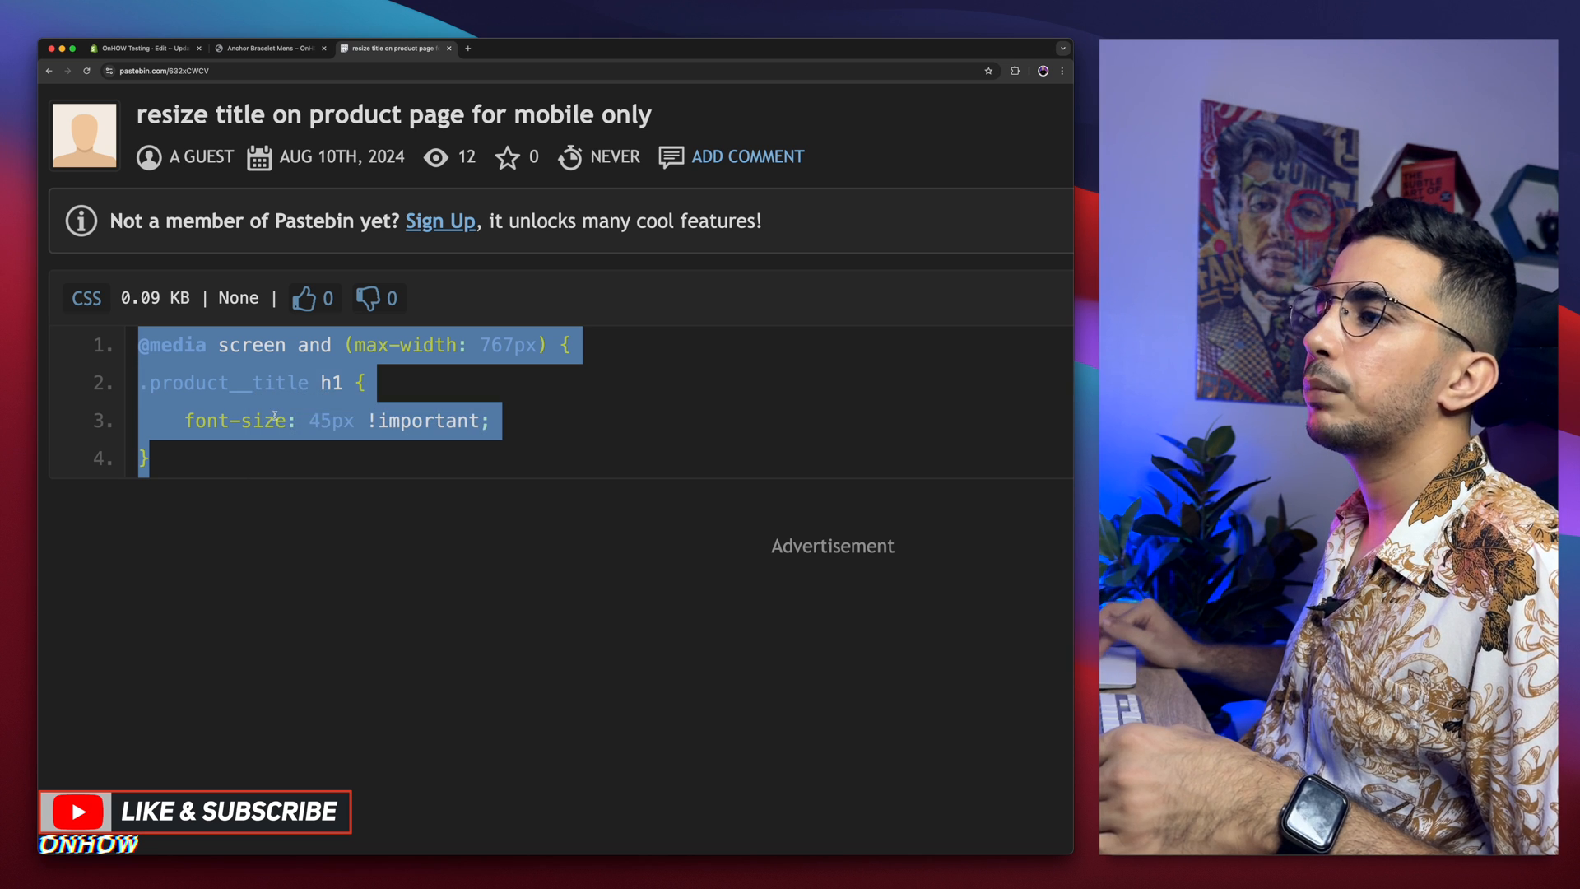
Step: Select the Pastebin rule setting product titles to 45px up to 767px width
double_click(237, 420)
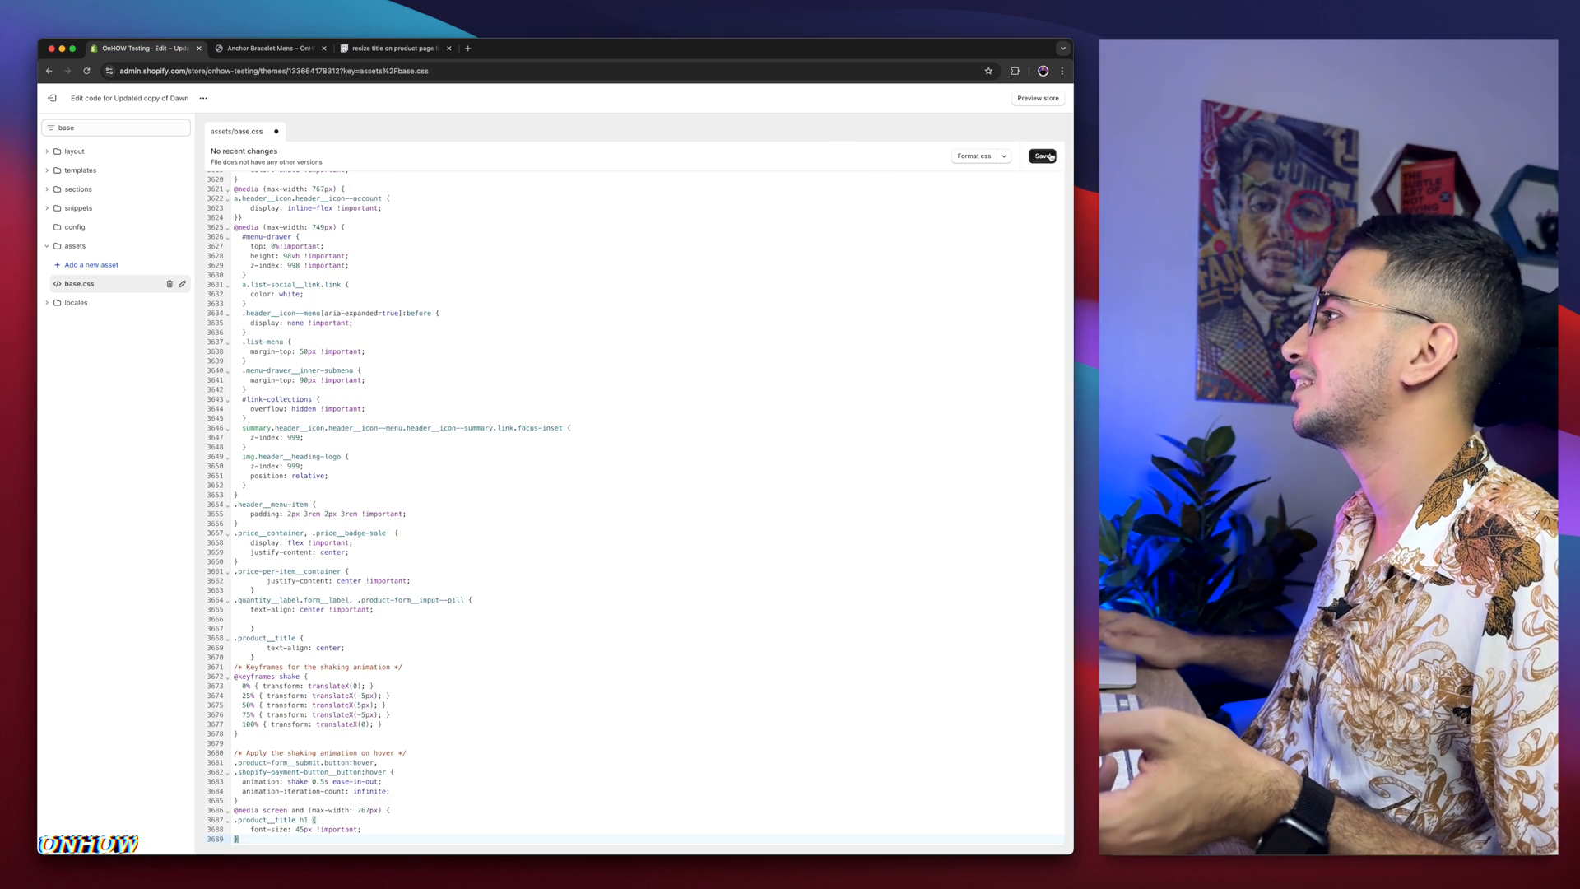
Step: Save base.css with the appended mobile title rule and recheck the product page preview
left_click(1042, 157)
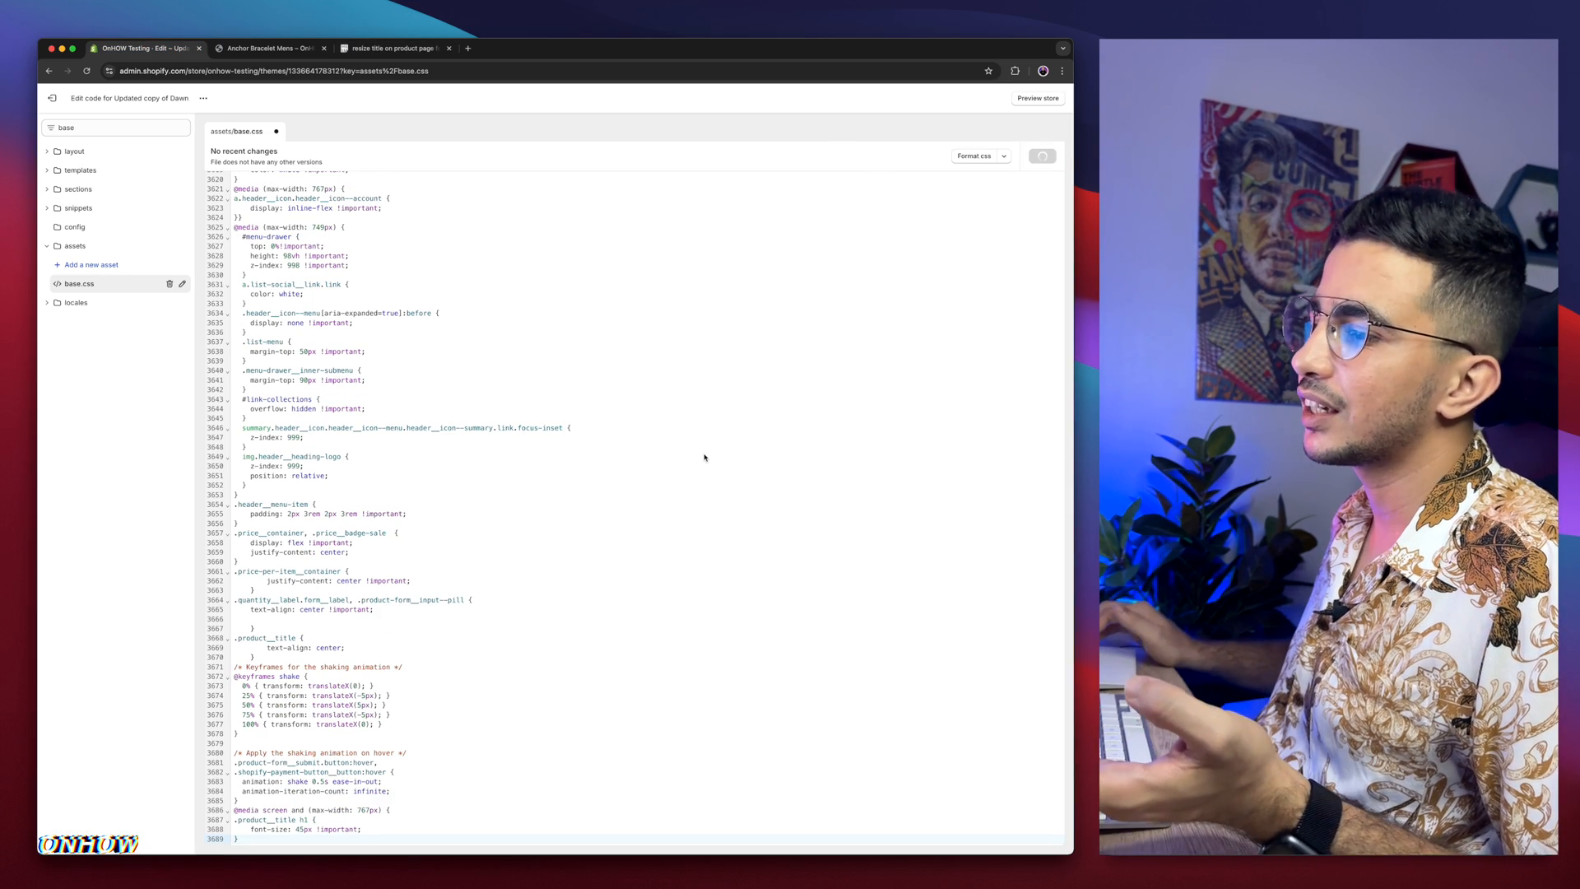
left_click(267, 48)
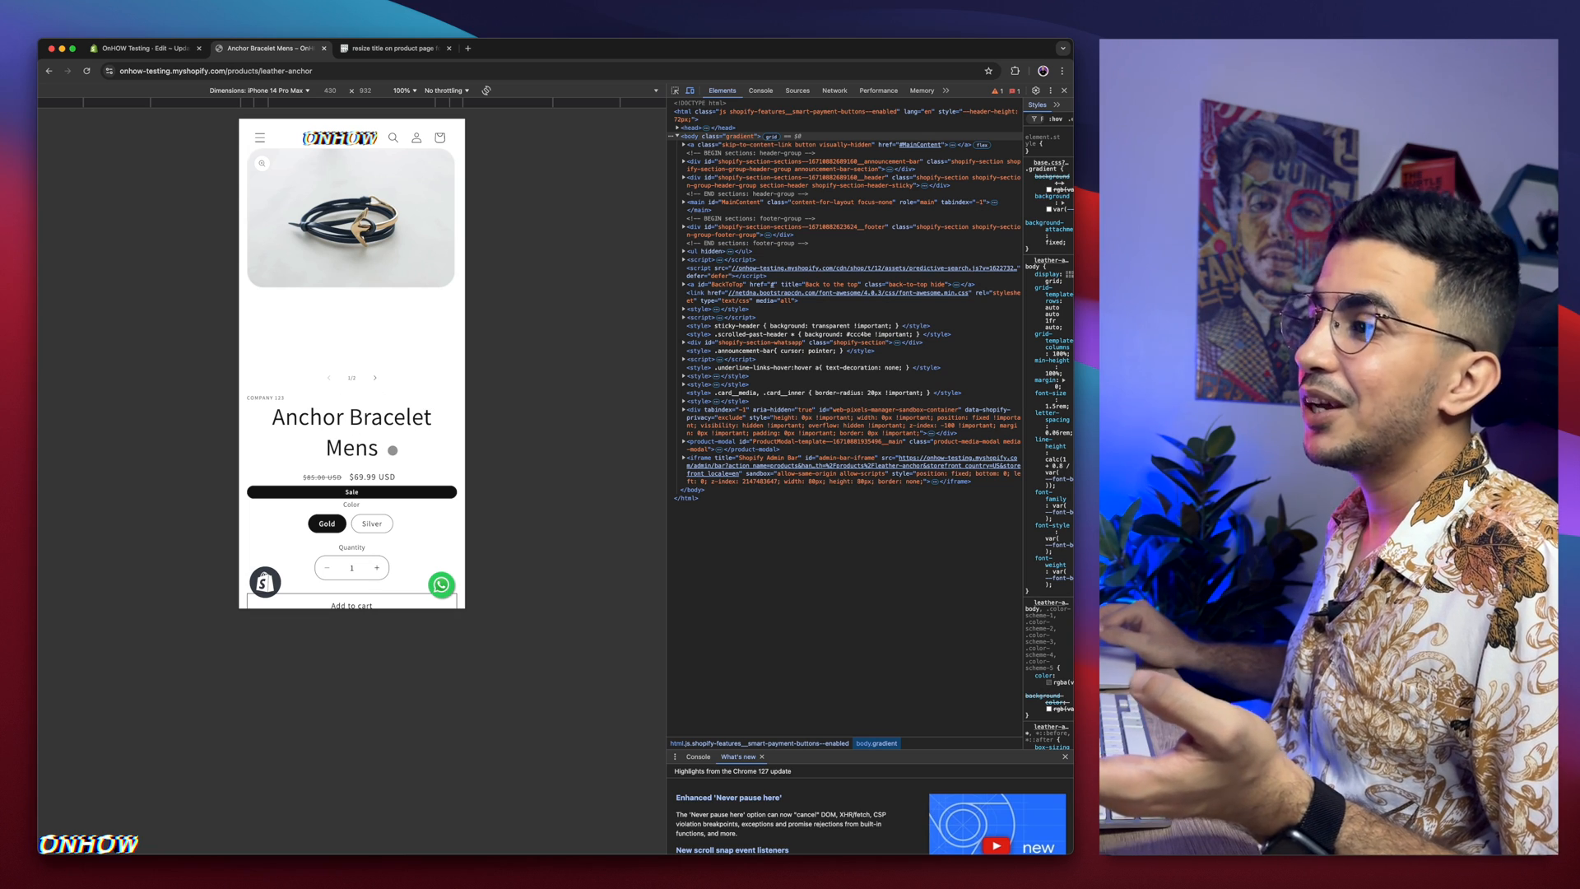
scroll("down", 3)
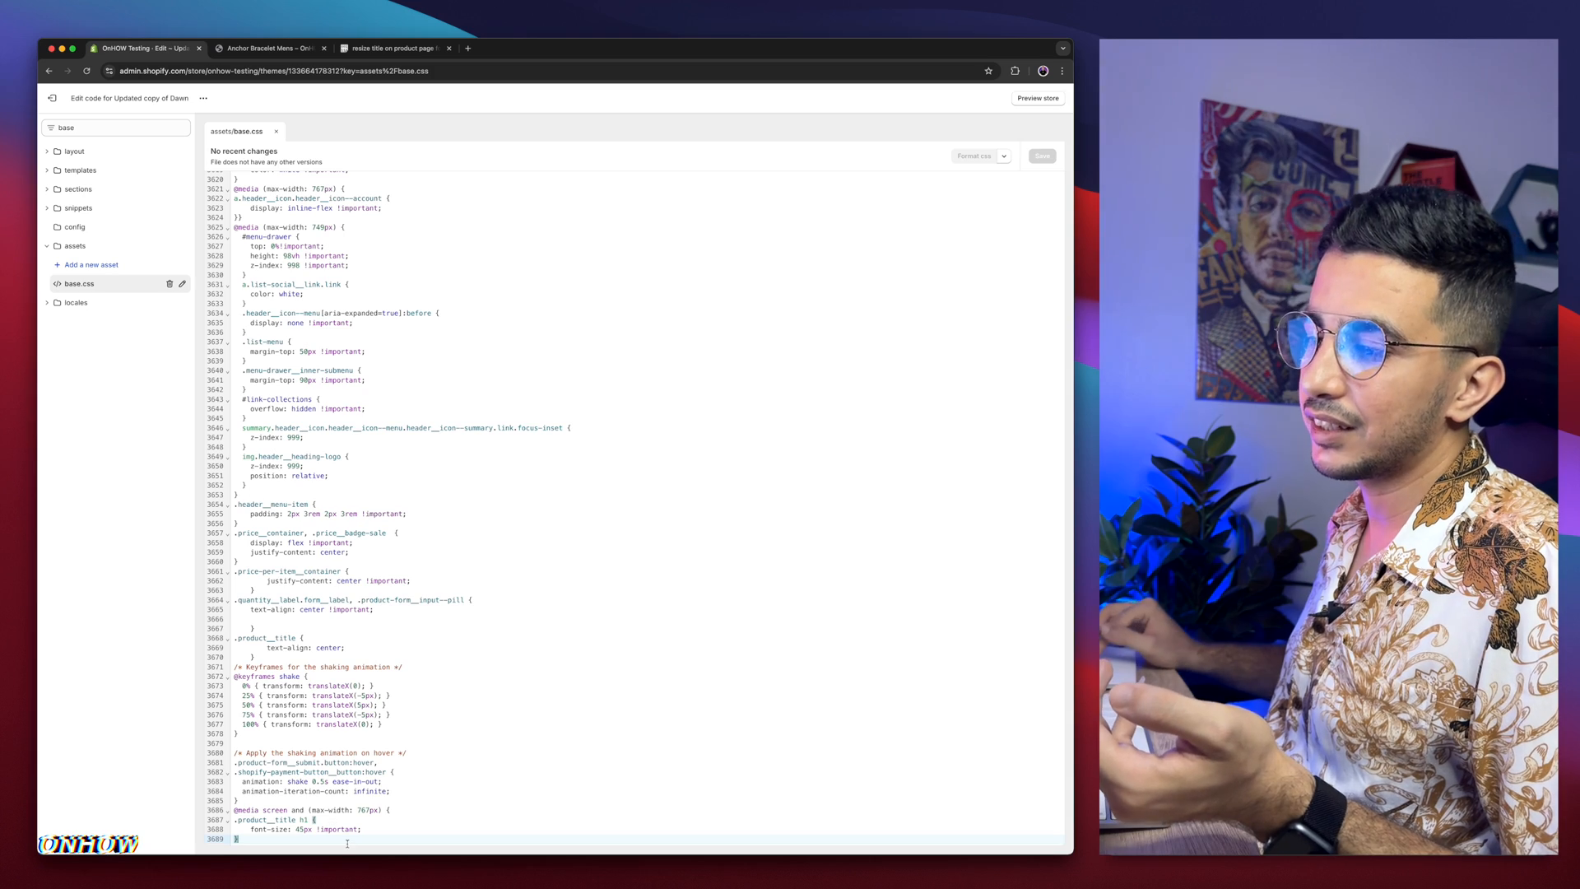
left_click(267, 48)
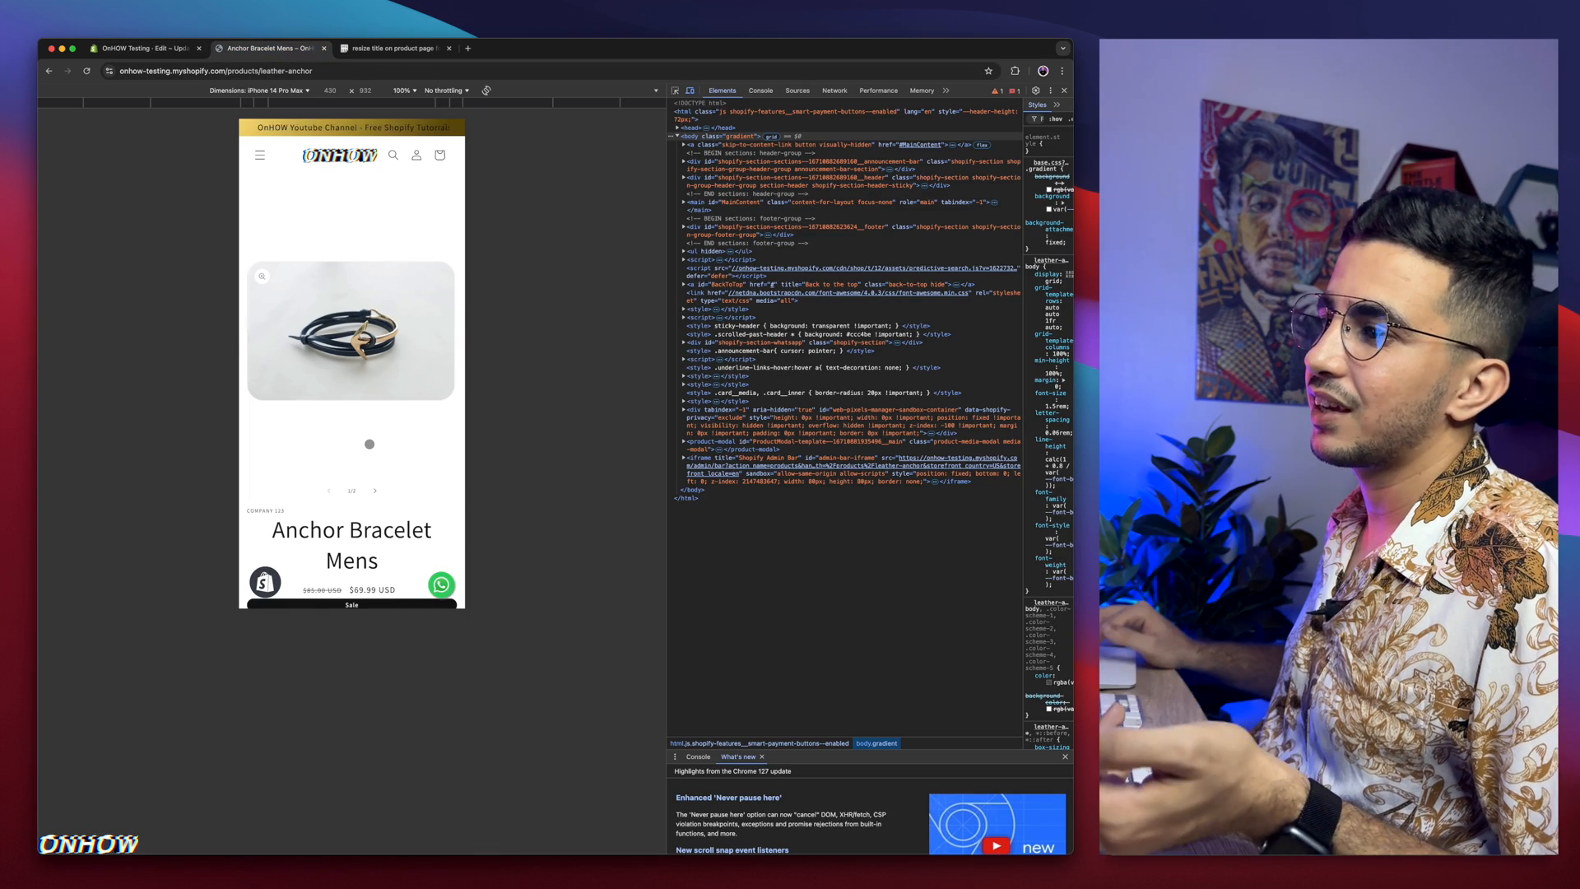